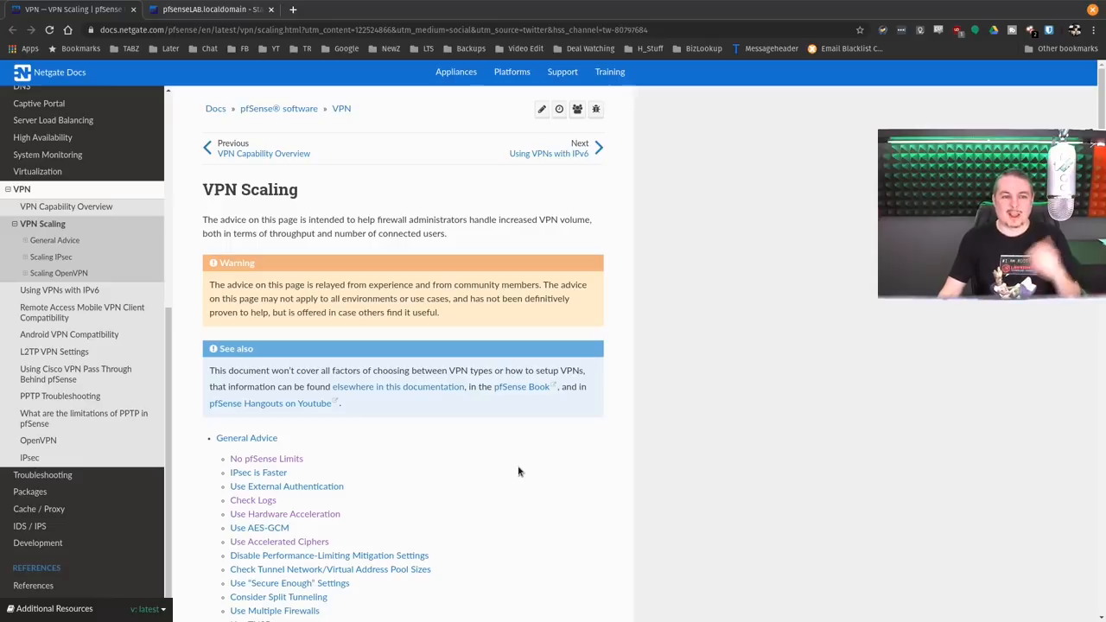
mouse_move(795, 327)
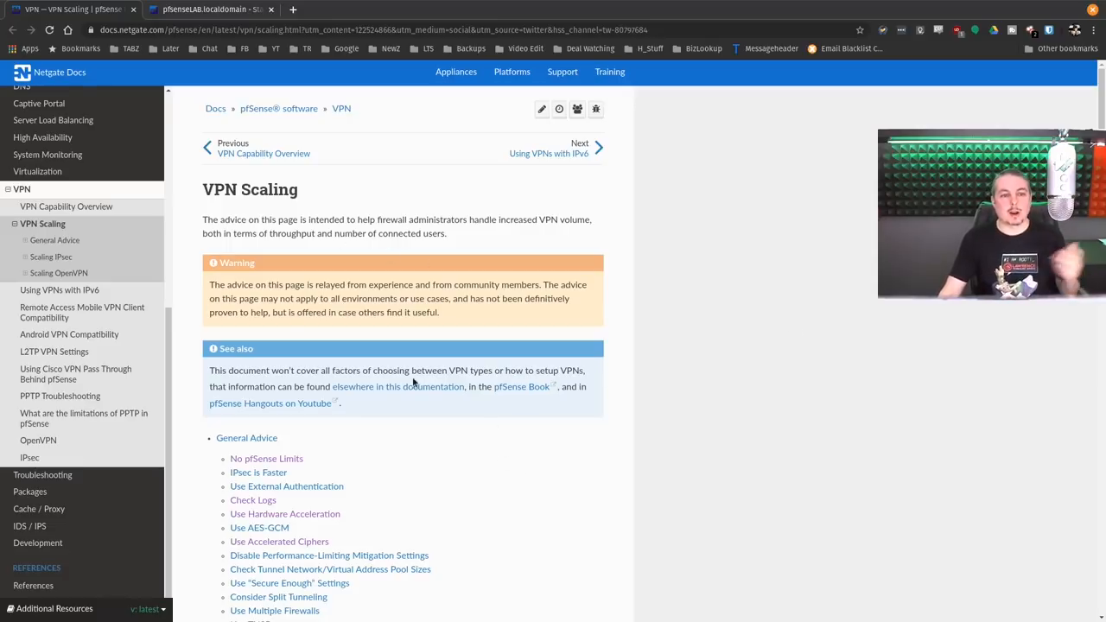
mouse_move(409, 430)
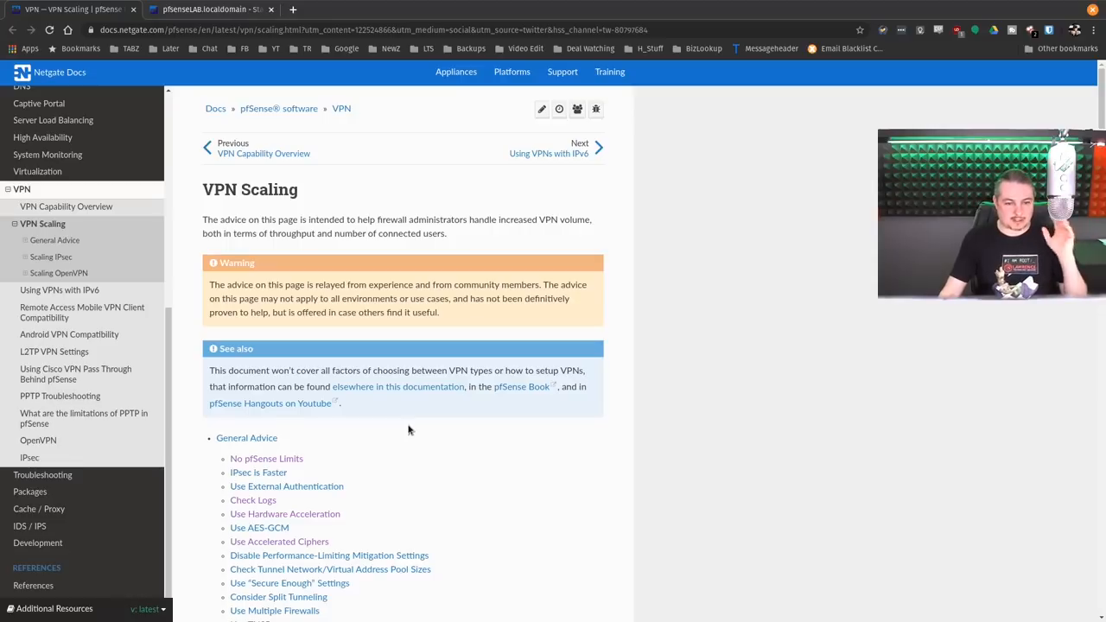
- Scroll the VPN Scaling guide past the contents to General Advice, starting at No pfSense Limits
scroll(down, 3)
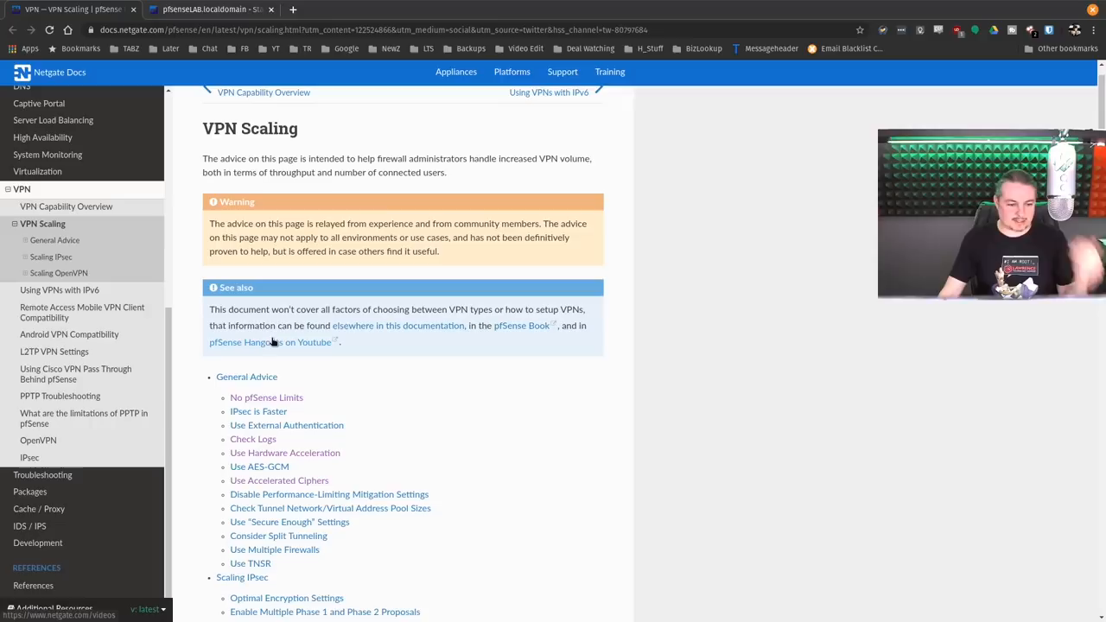
mouse_move(269, 346)
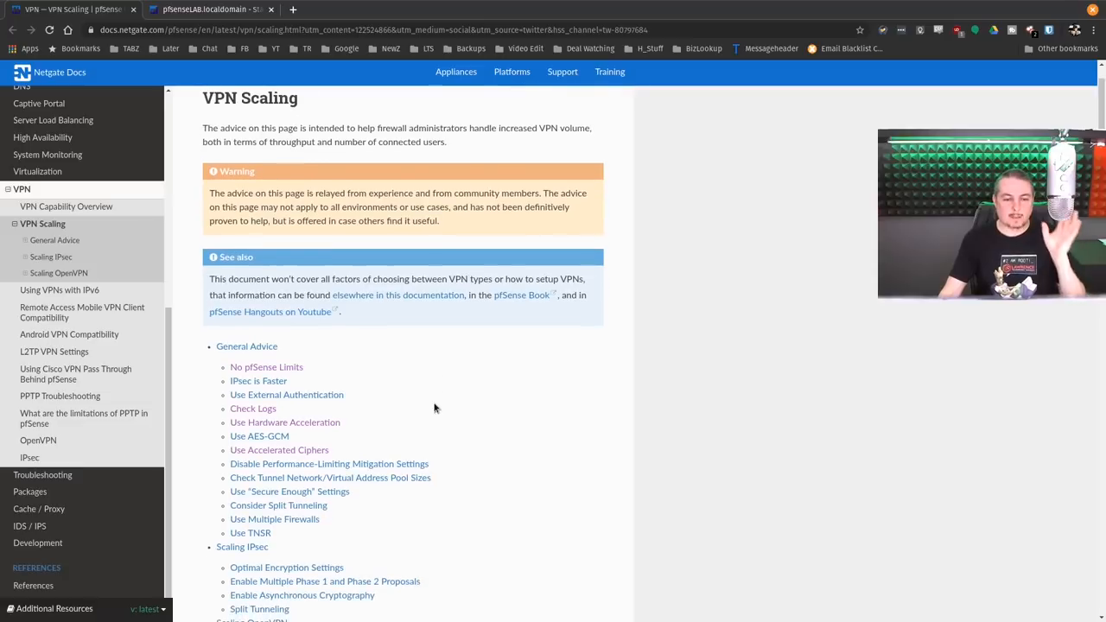
mouse_move(392, 383)
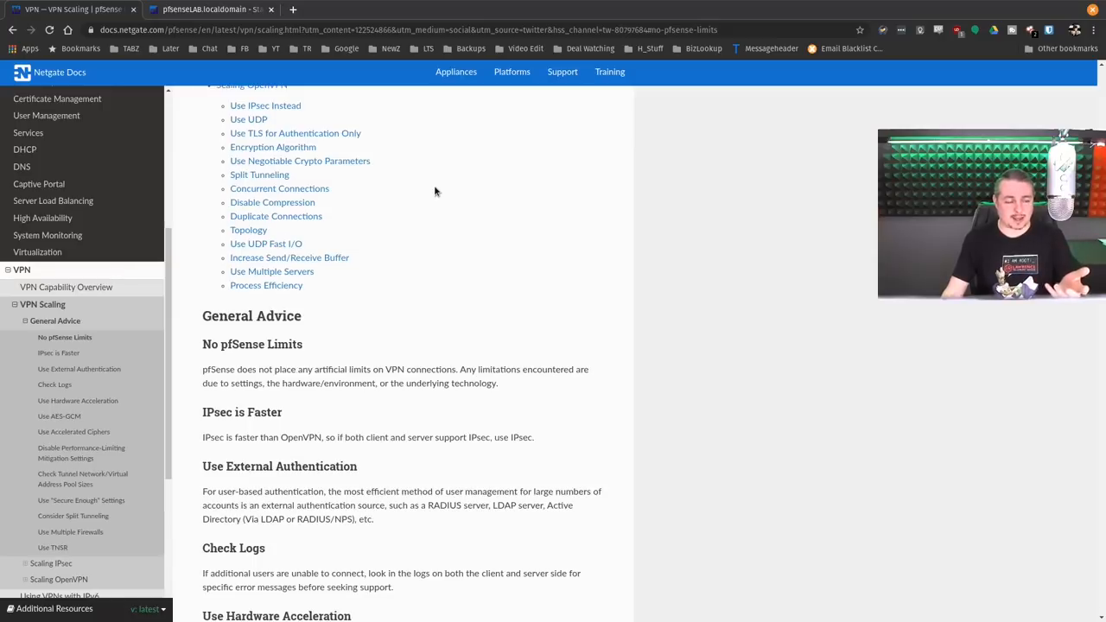
scroll(down, 3)
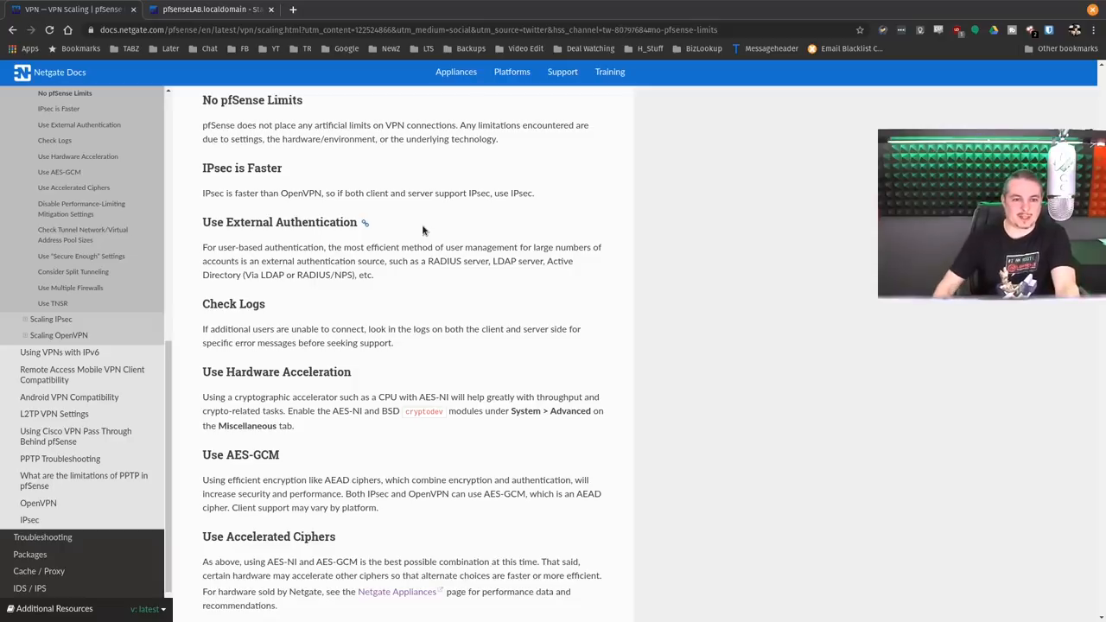
mouse_move(566, 296)
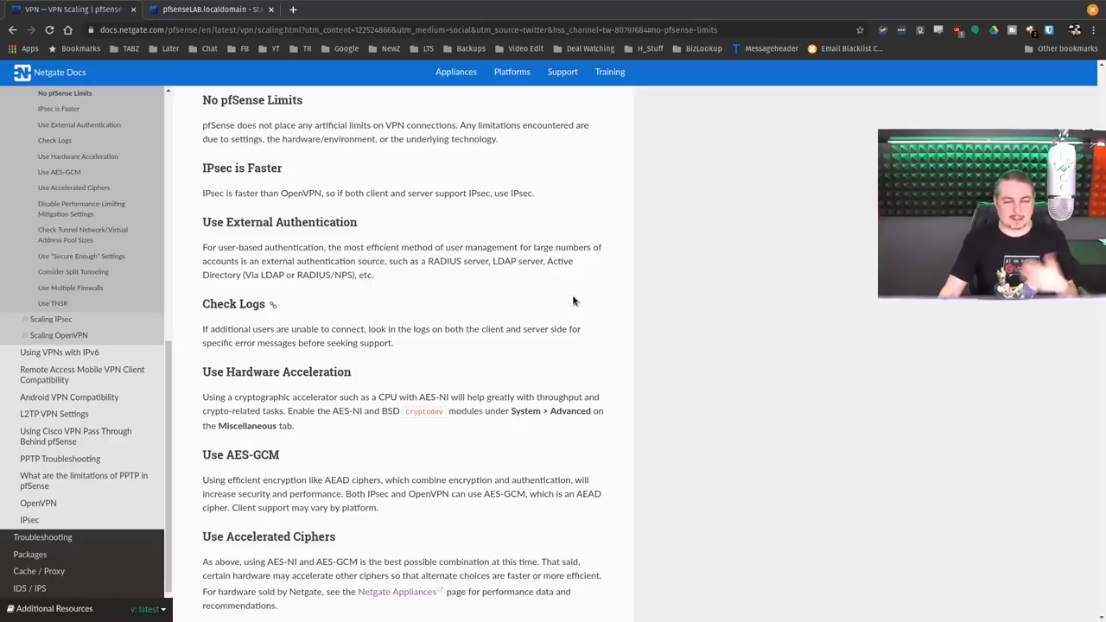
mouse_move(531, 282)
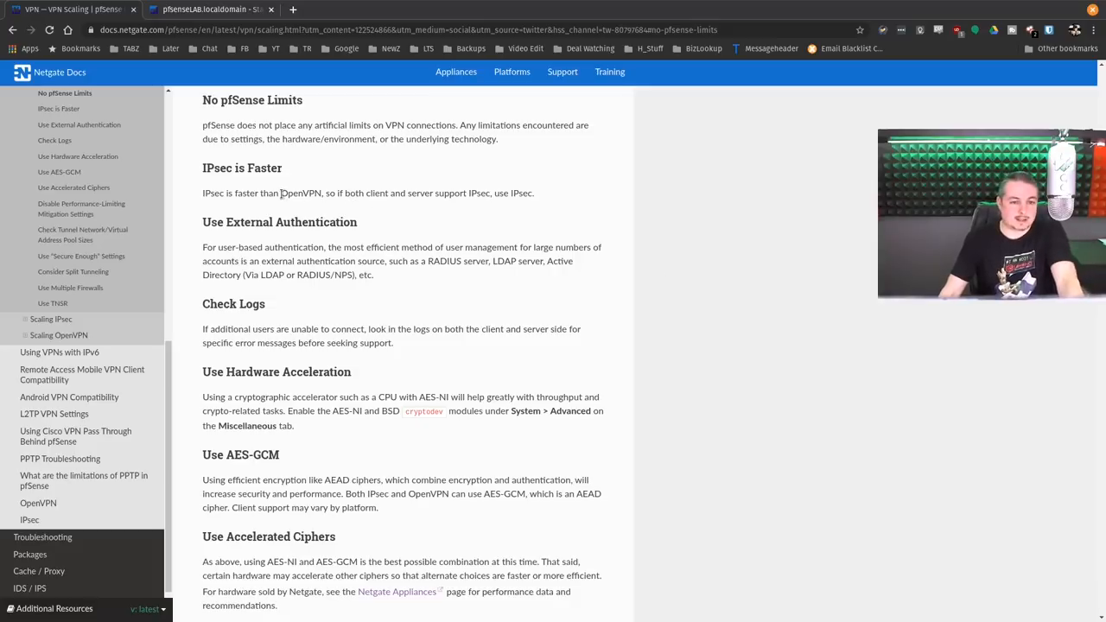
mouse_move(407, 222)
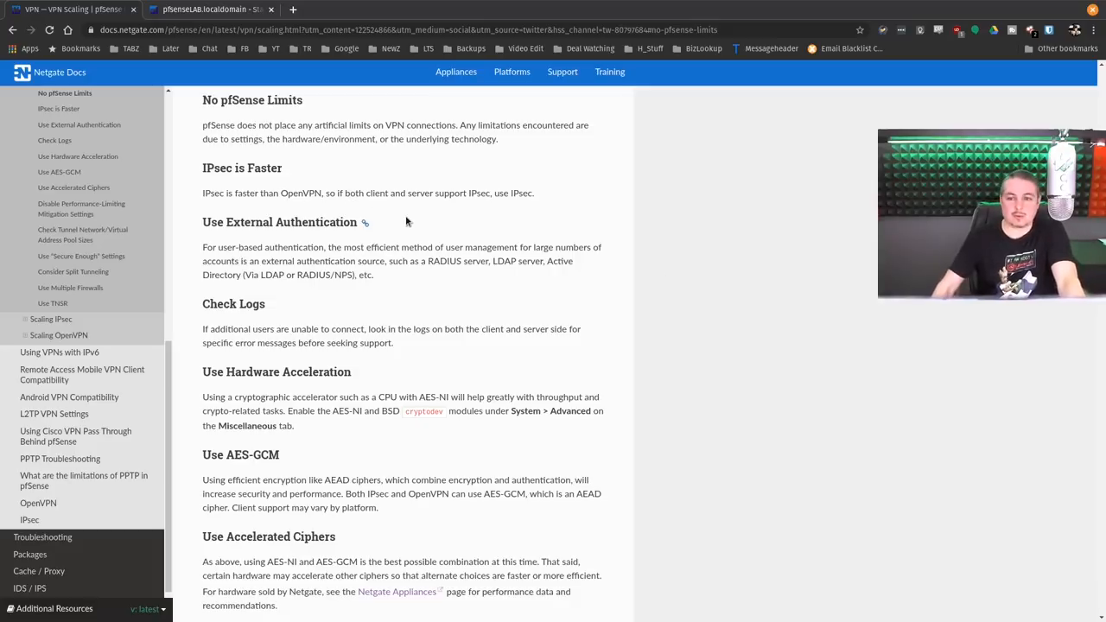
scroll(down, 3)
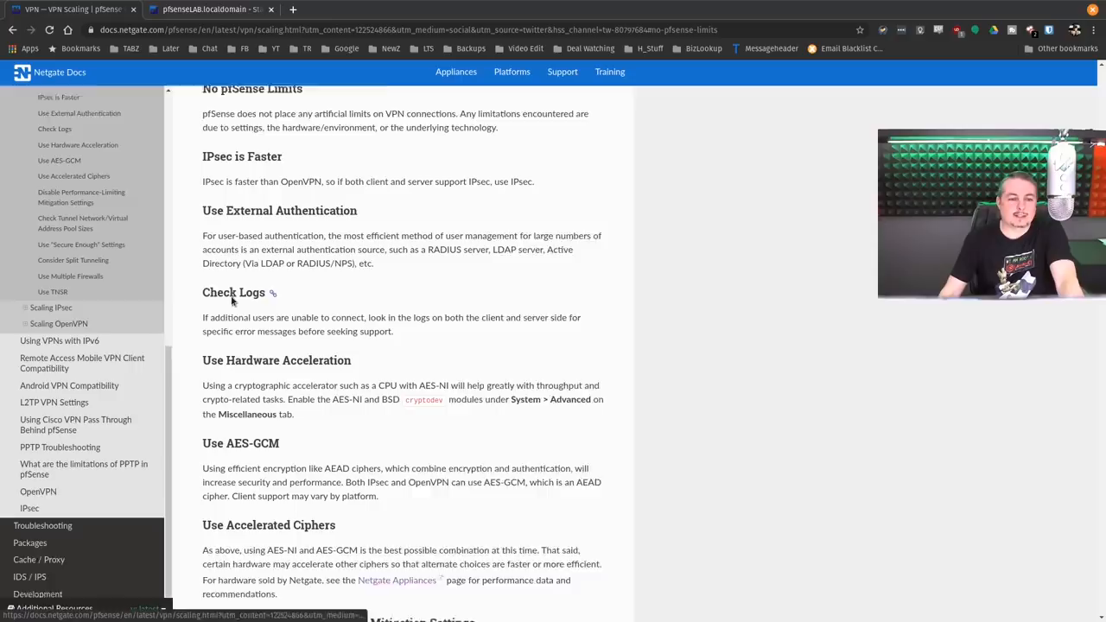
scroll(down, 3)
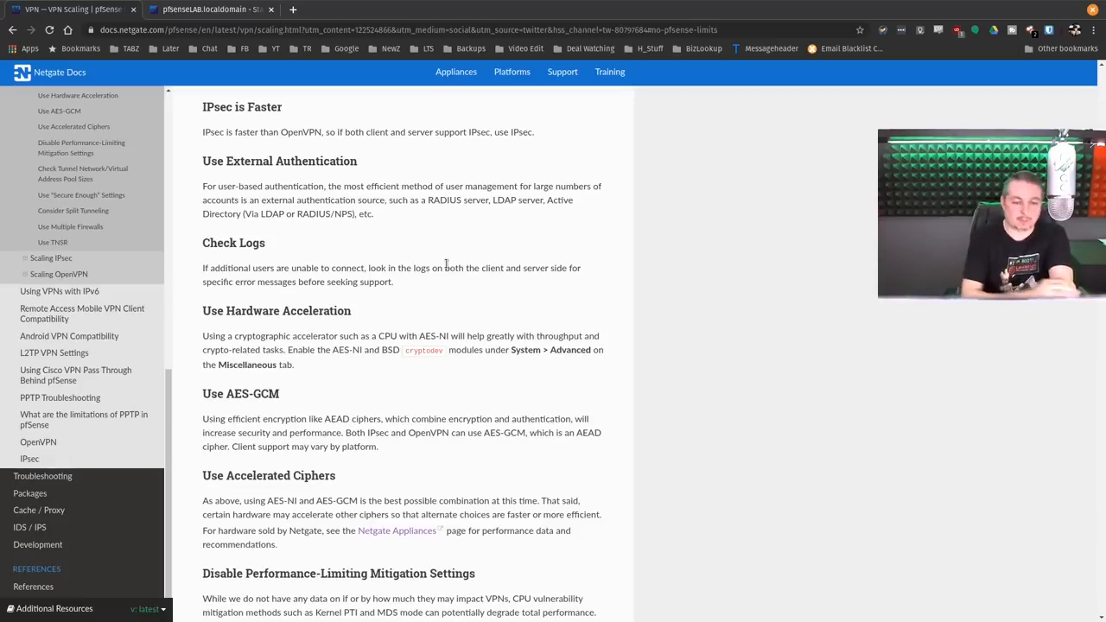
scroll(down, 3)
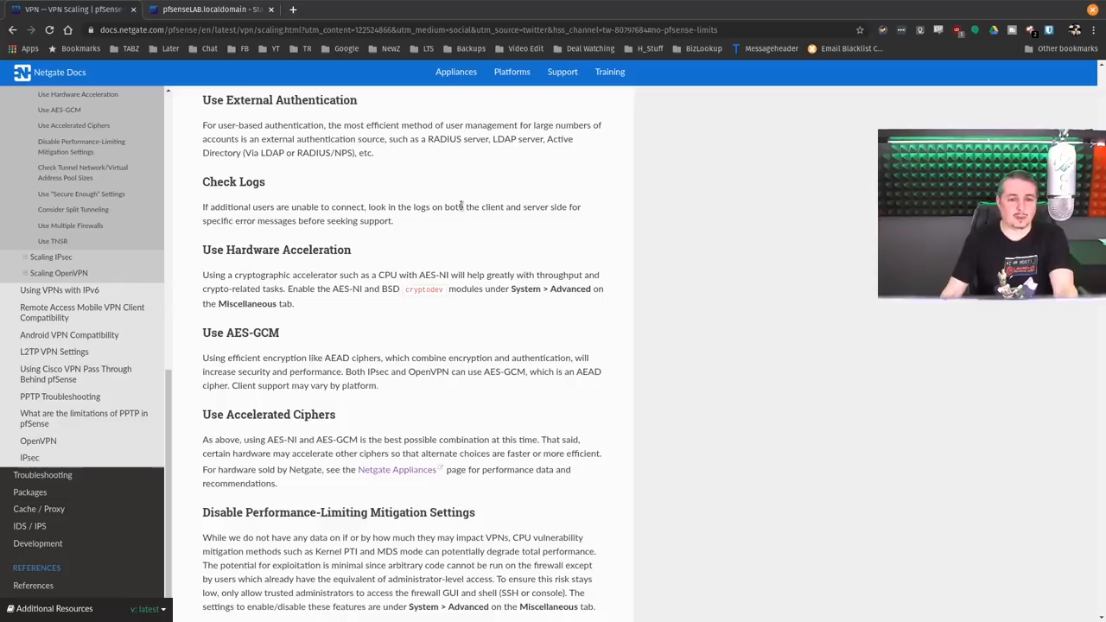
mouse_move(456, 221)
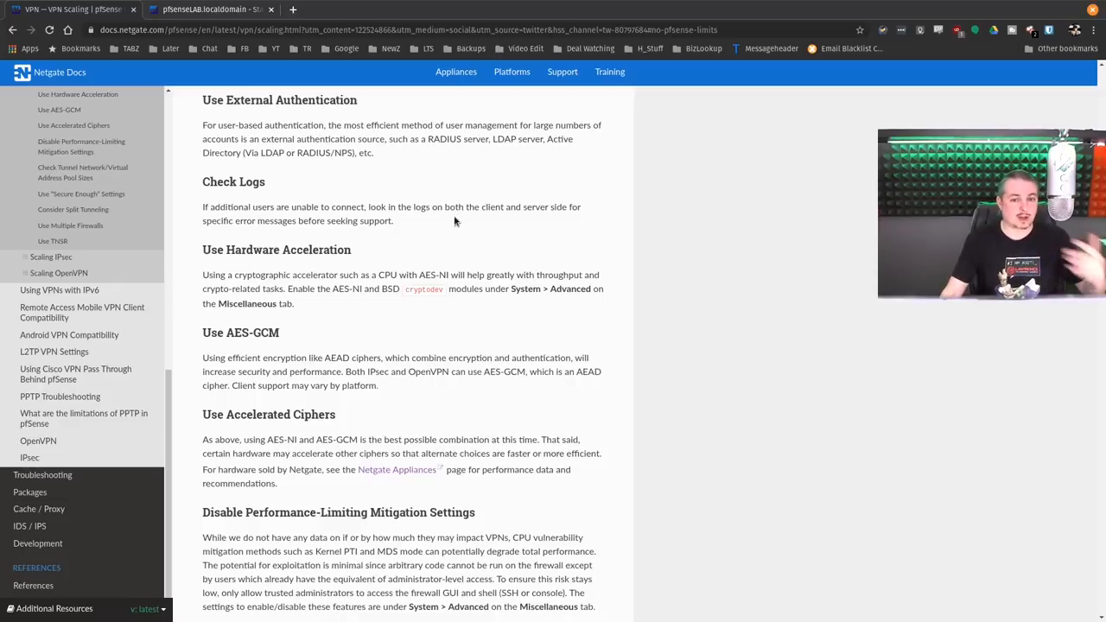
mouse_move(437, 206)
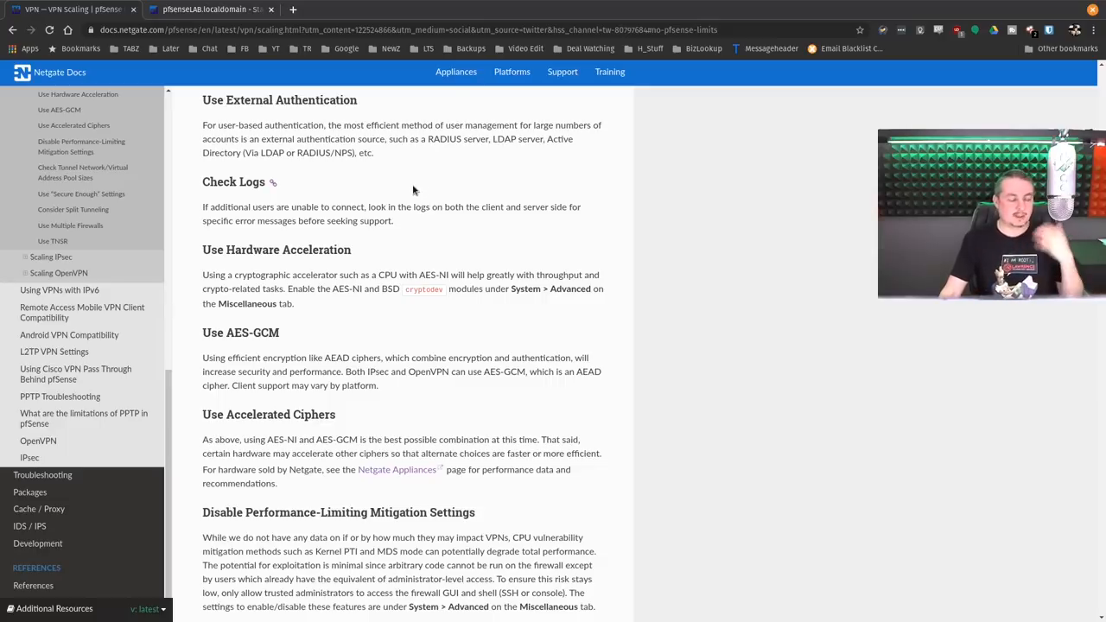
mouse_move(419, 190)
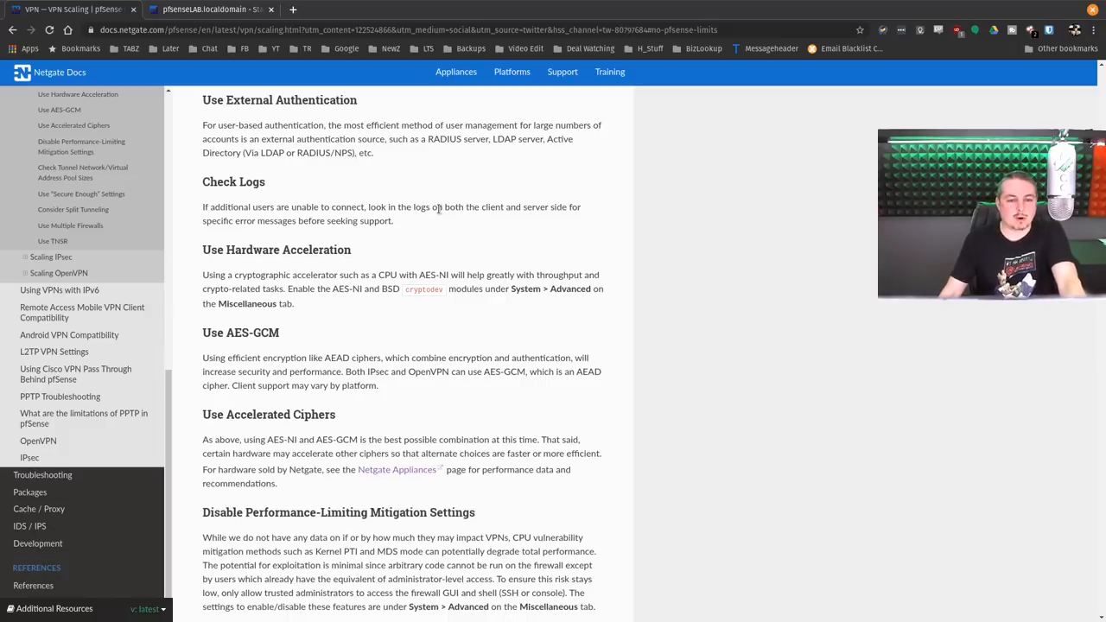
scroll(down, 3)
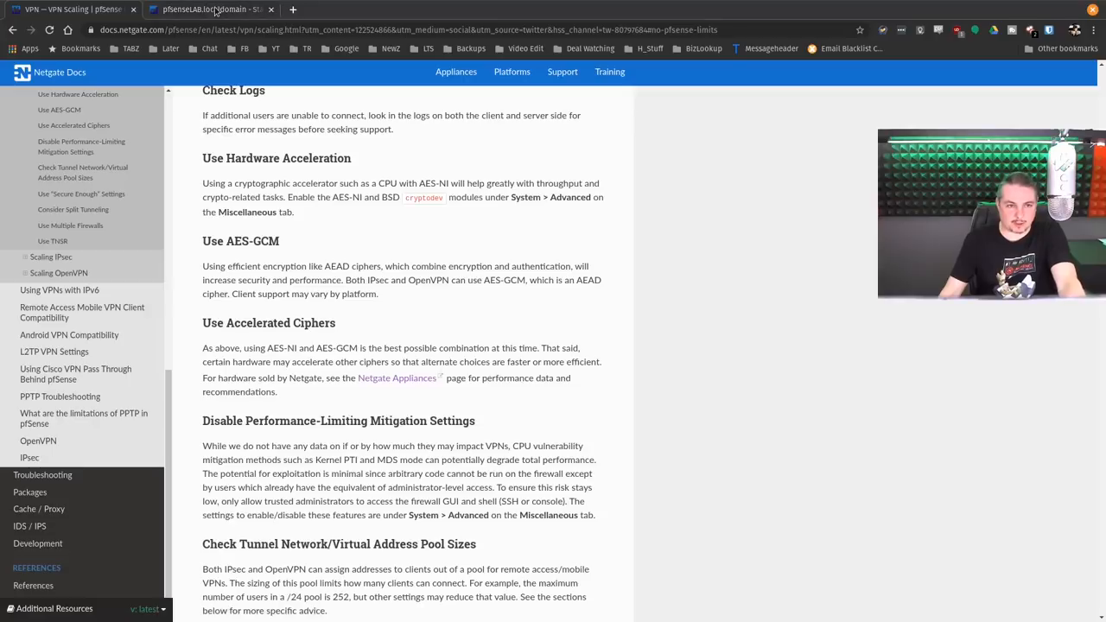
- Keep pfSense's Cryptographic Hardware set to AES-NI and BSD Crypto Device (aesni, cryptodev)
click(207, 9)
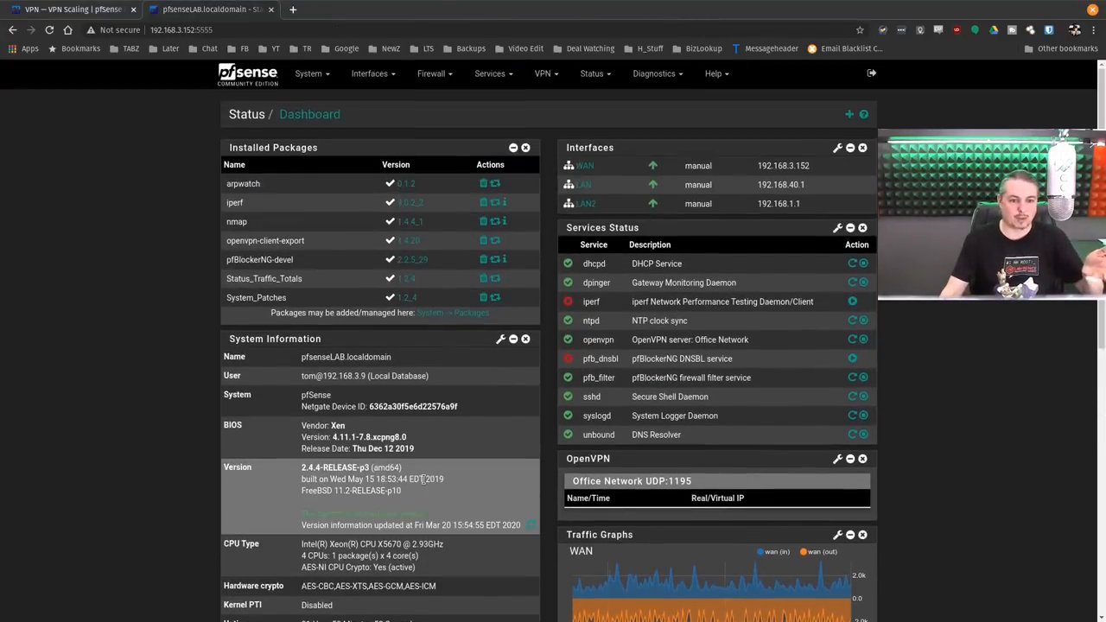
scroll(down, 3)
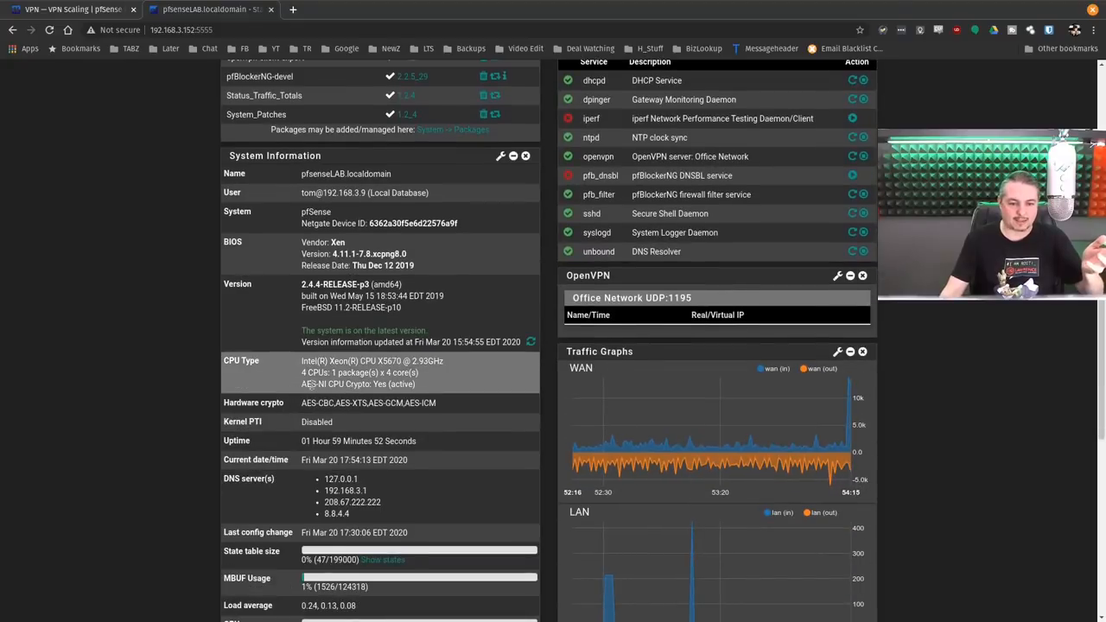
scroll(up, 3)
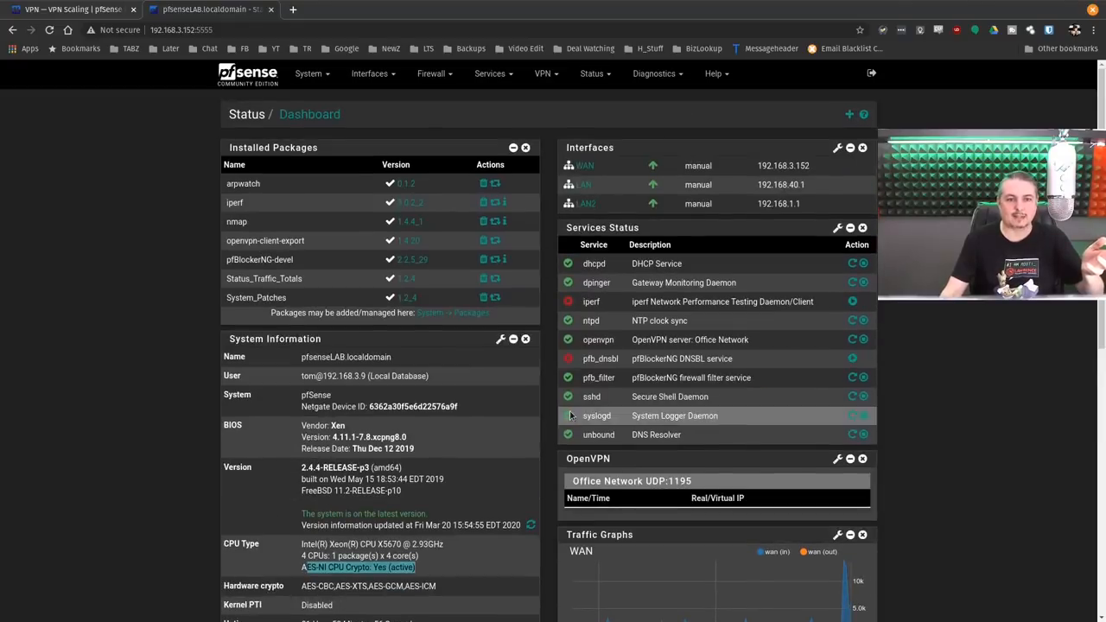
click(309, 73)
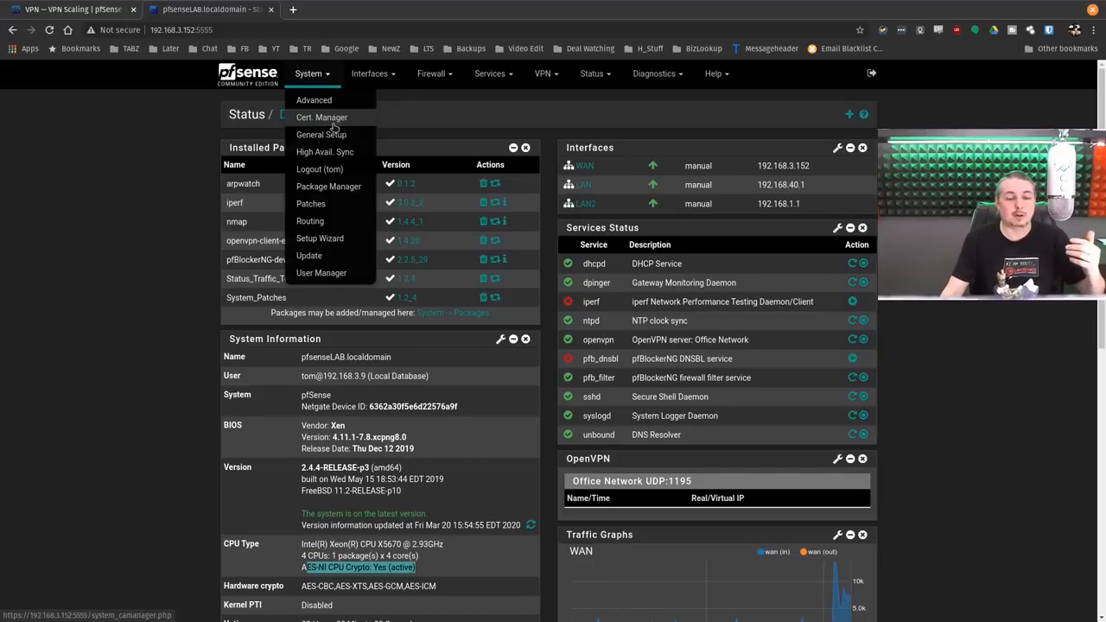
mouse_move(314, 101)
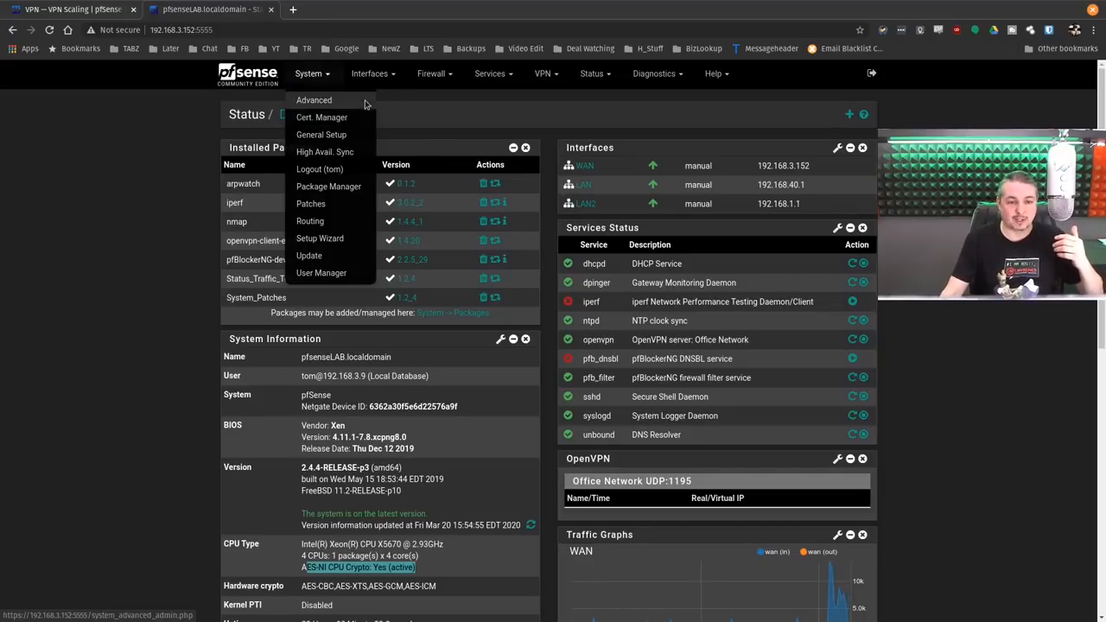
click(314, 101)
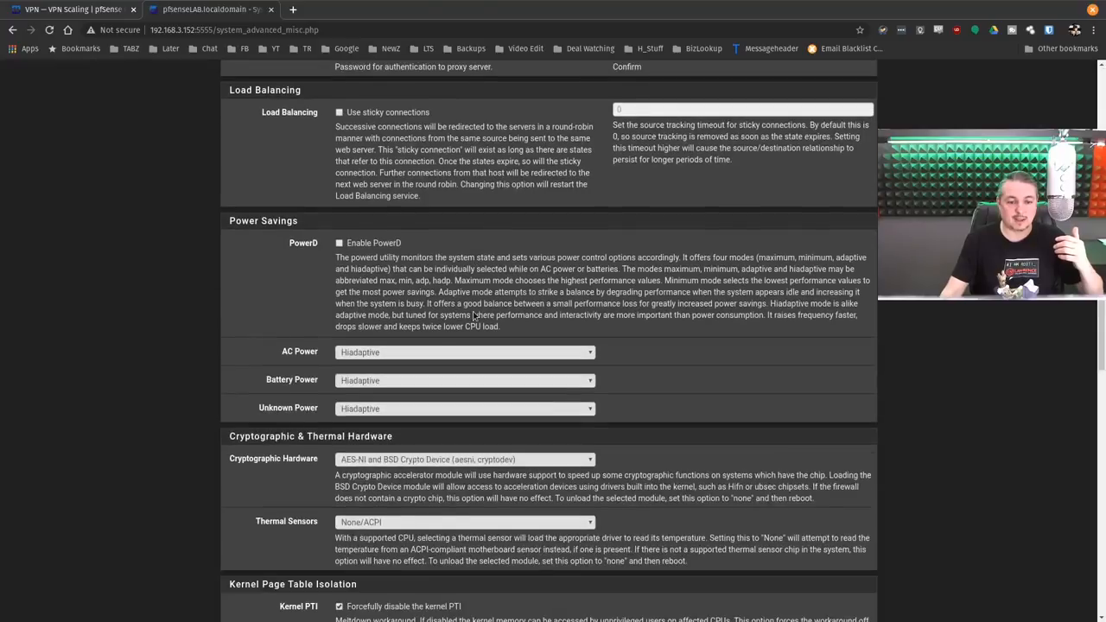
click(465, 276)
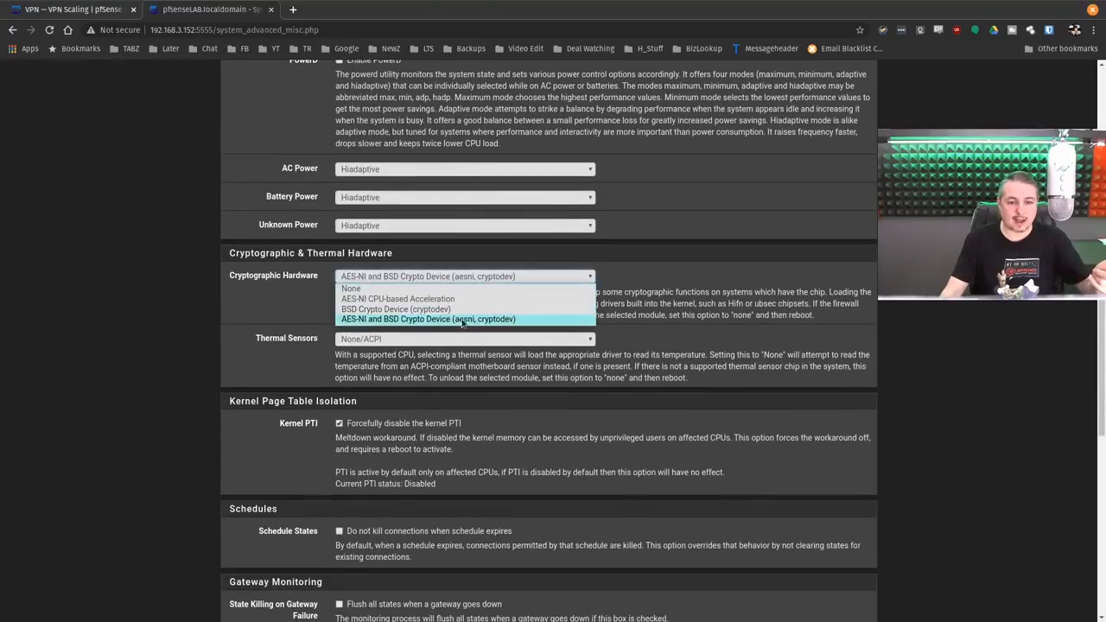
click(428, 319)
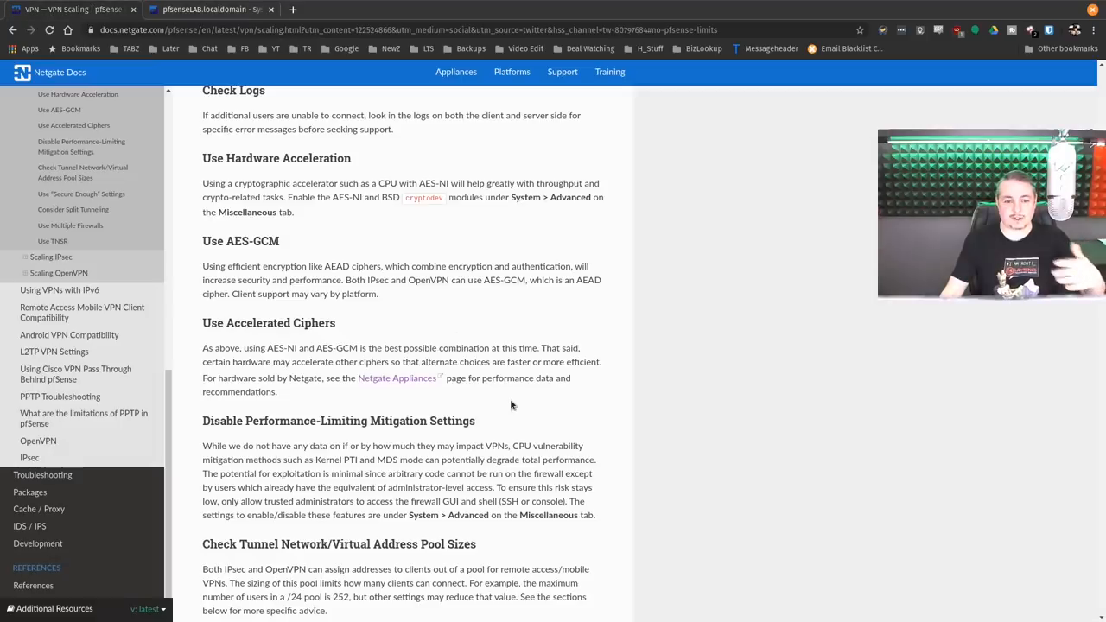
- Read the Use Hardware Acceleration and Disable Performance-Limiting Mitigation Settings advice
scroll(down, 3)
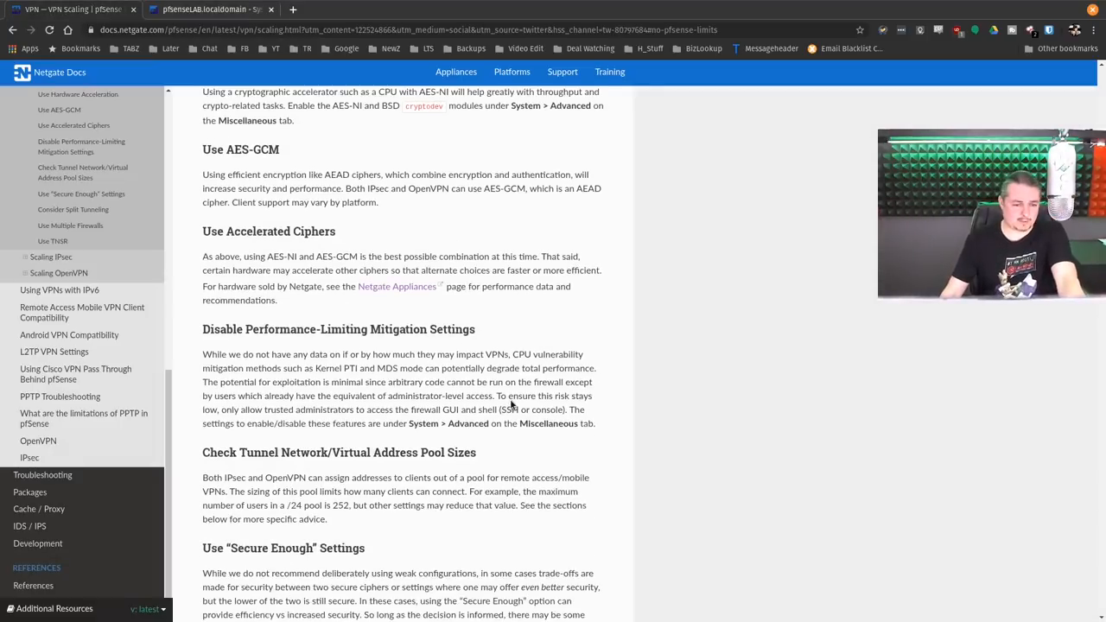
scroll(down, 3)
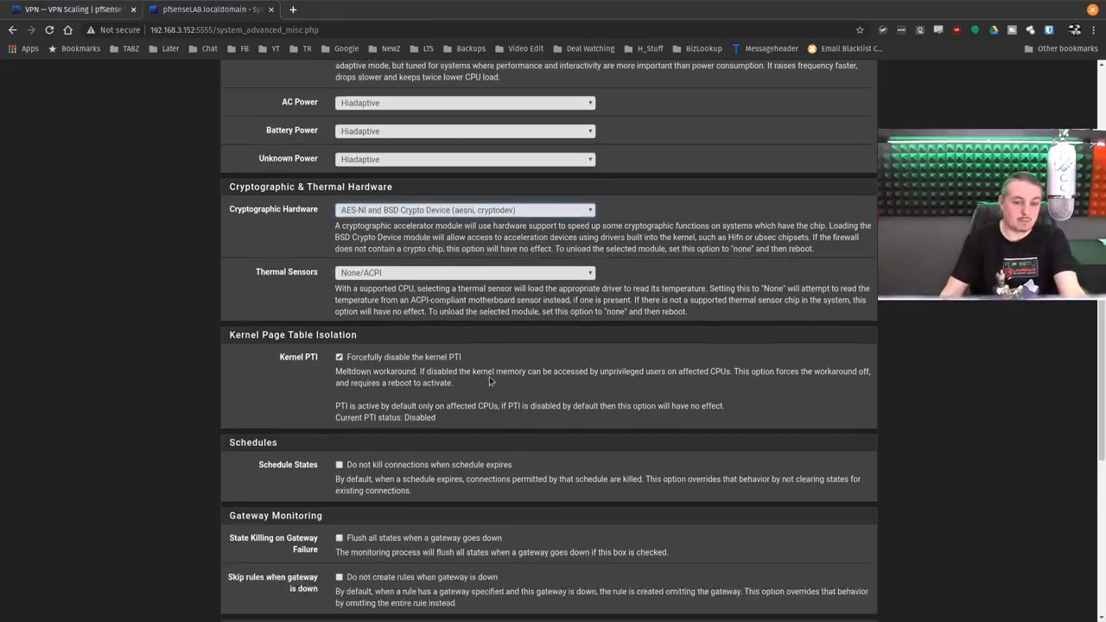
scroll(down, 3)
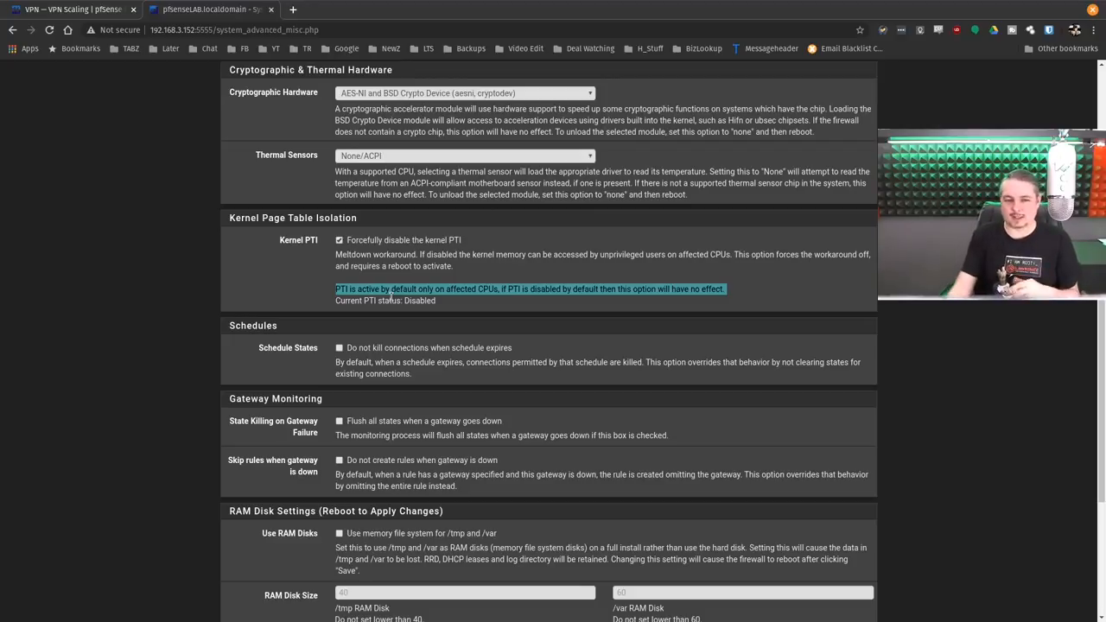
double_click(401, 289)
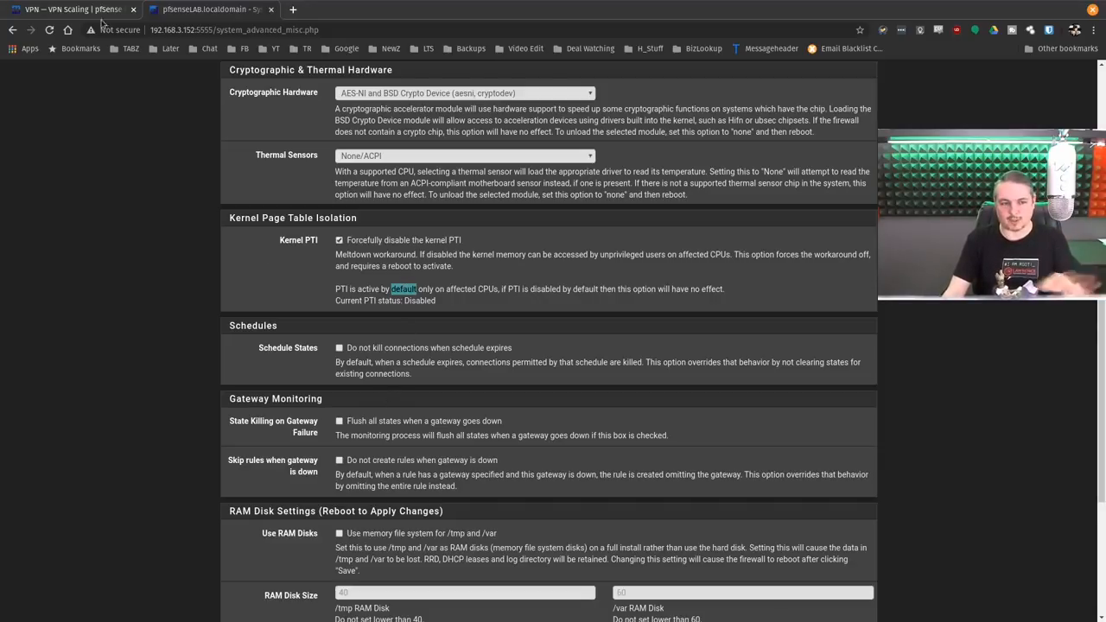
- Scroll the guide through Secure Enough Settings to the Consider Split Tunneling section
click(73, 8)
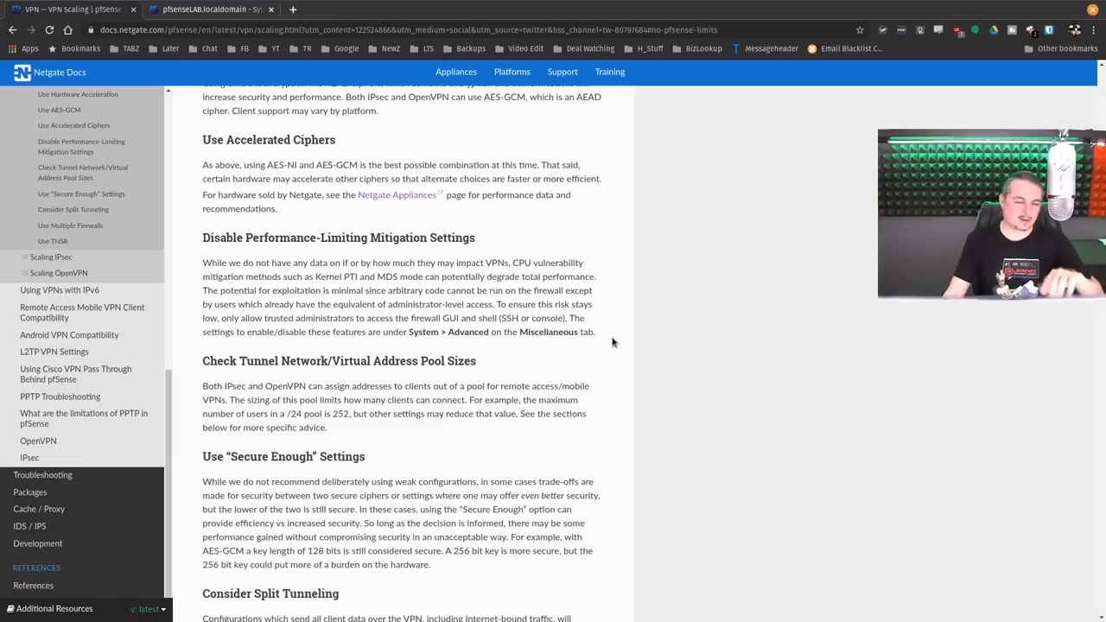
mouse_move(570, 371)
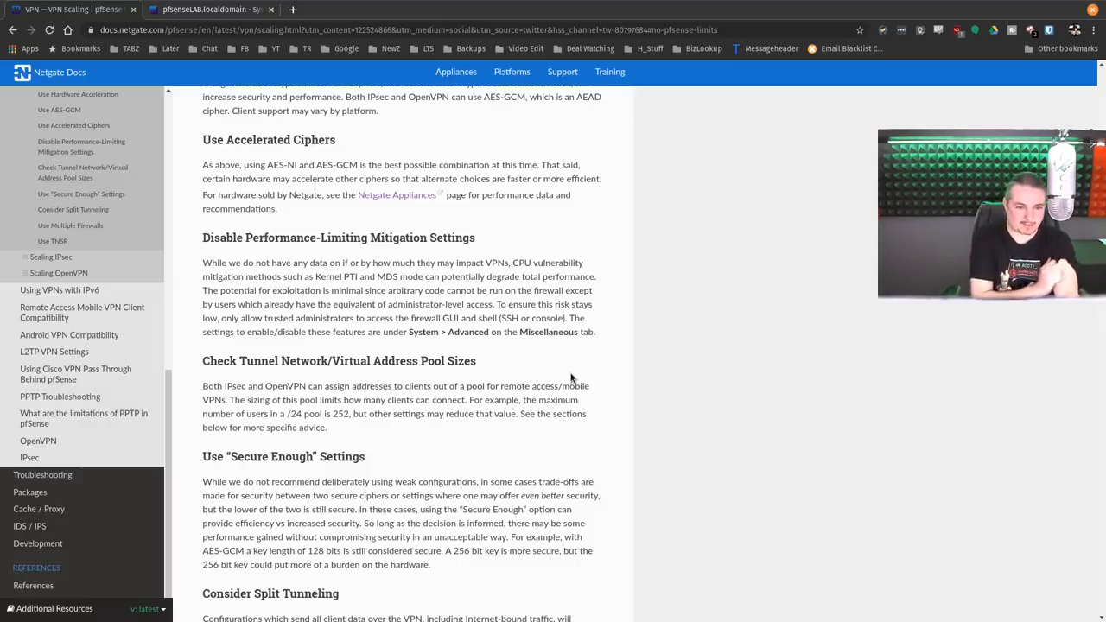
scroll(down, 3)
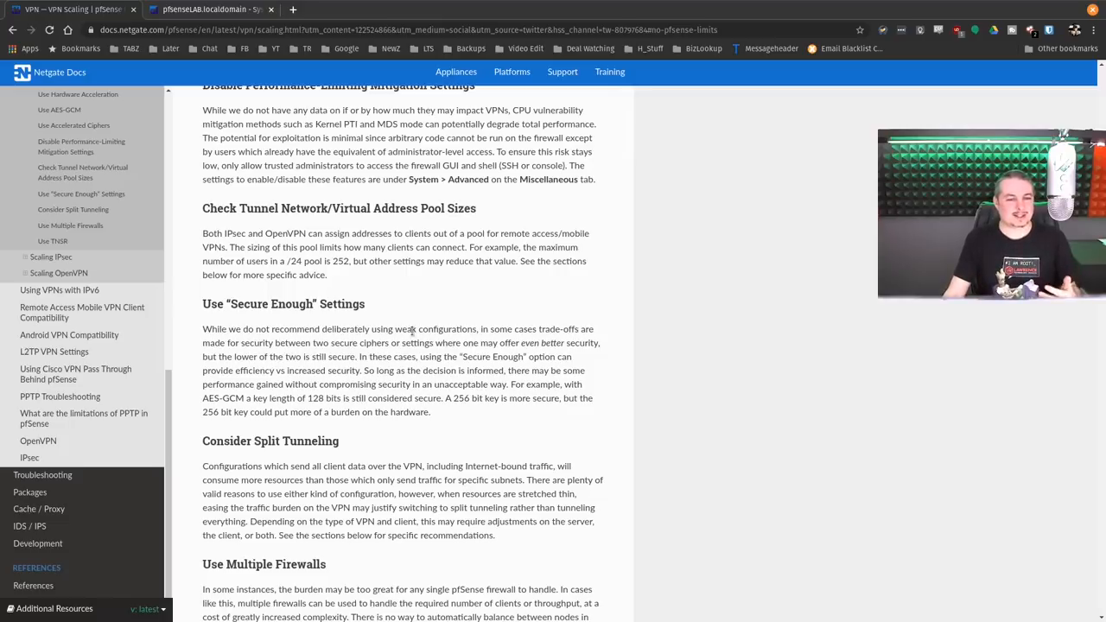
mouse_move(336, 303)
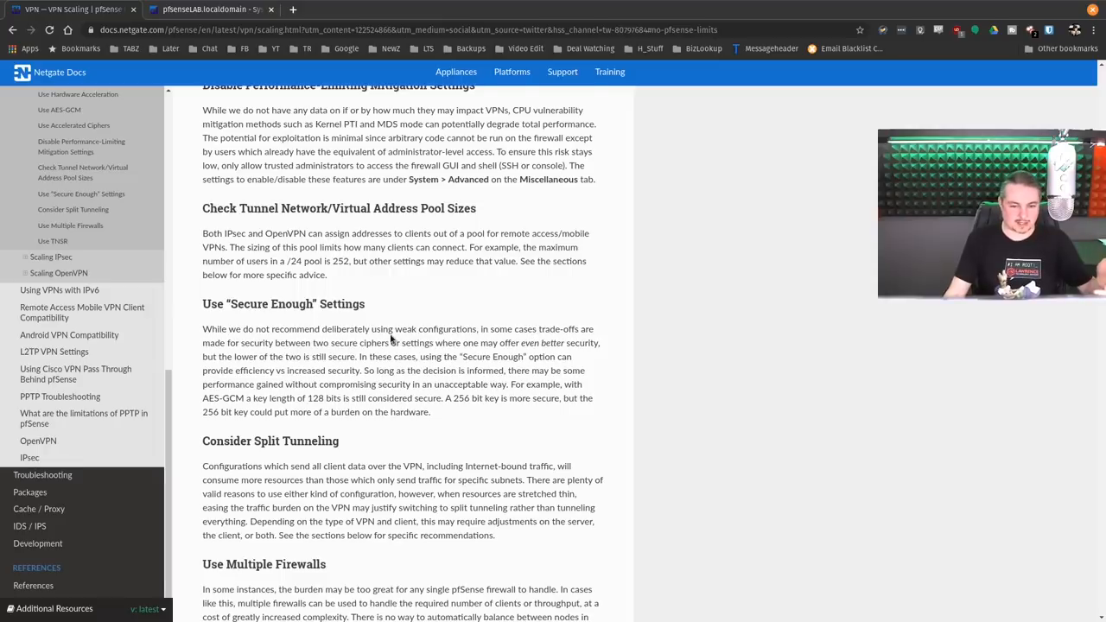
scroll(down, 3)
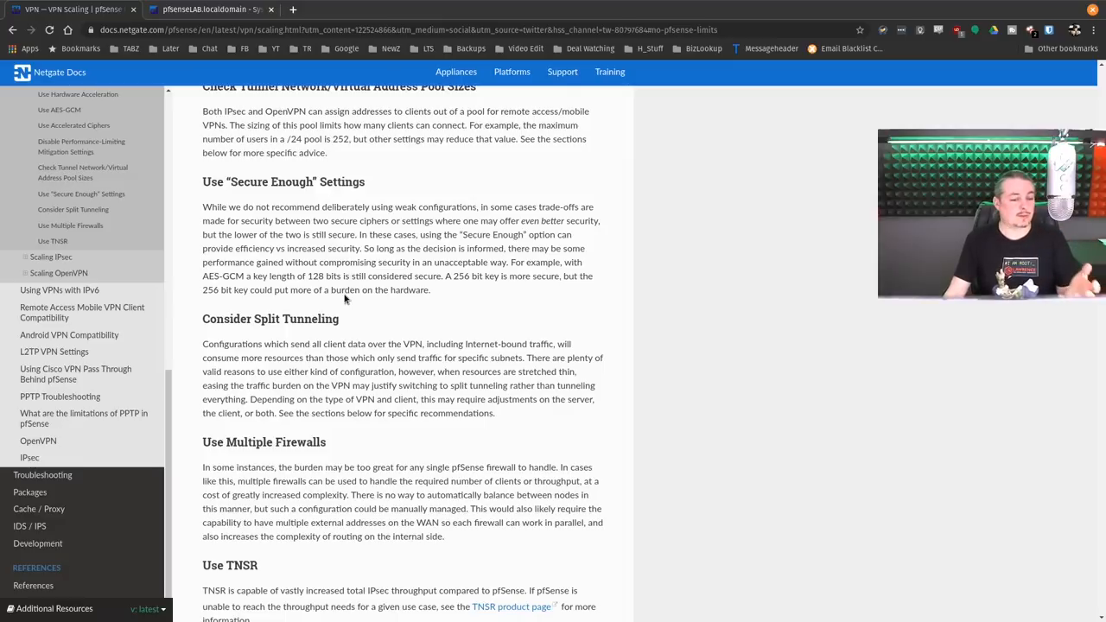
scroll(down, 3)
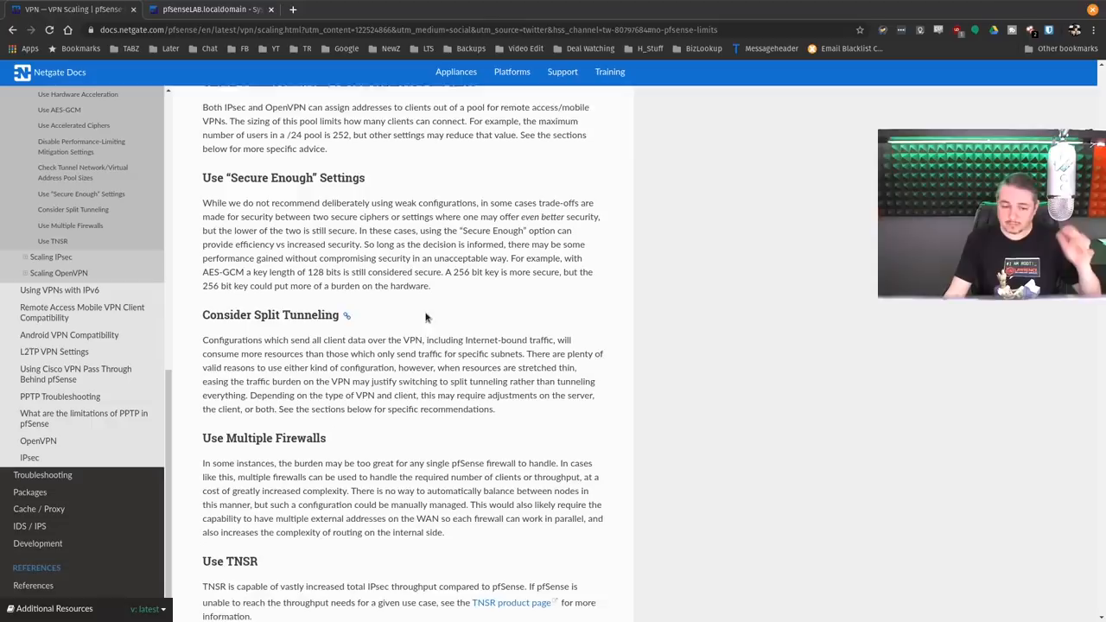
scroll(down, 3)
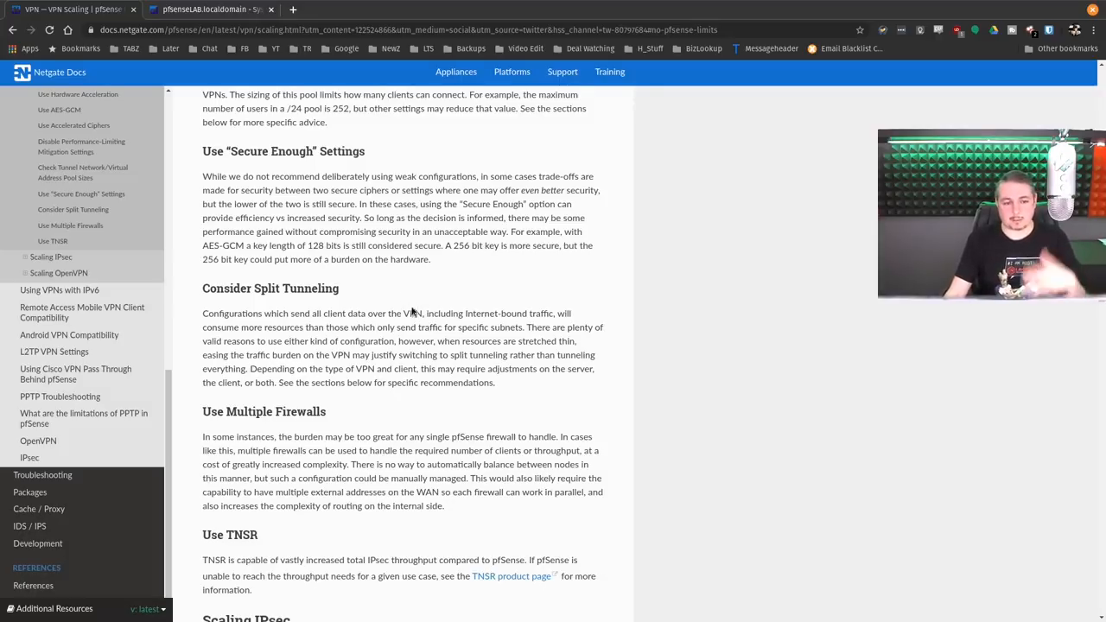
mouse_move(276, 294)
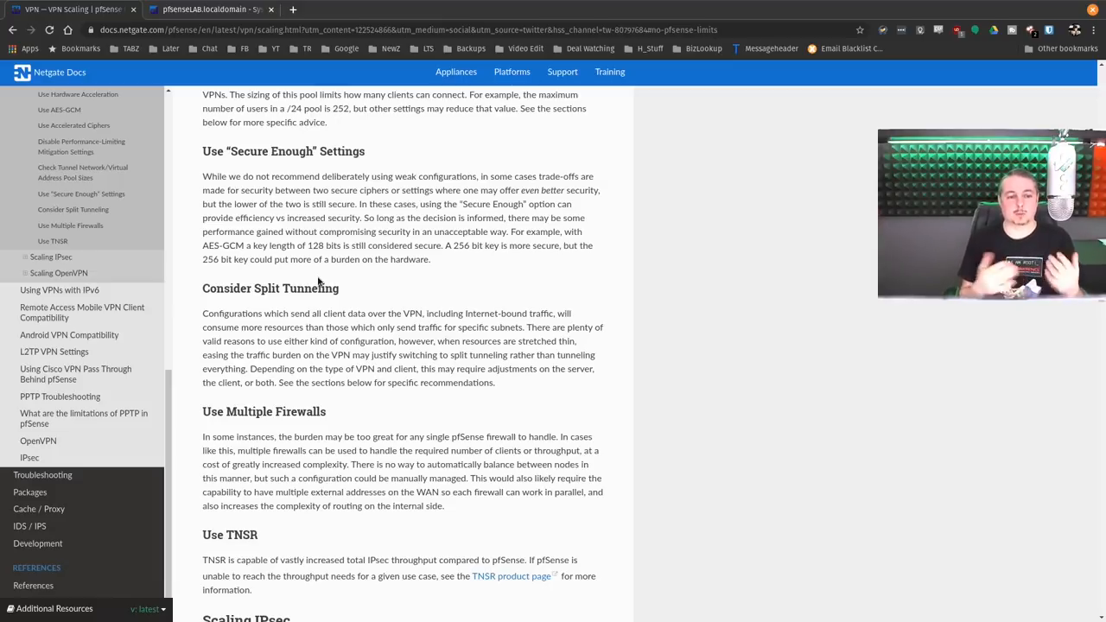
- Show pfSense's OpenVPN Servers list with the WAN UDP 1195 Office Network server
click(210, 10)
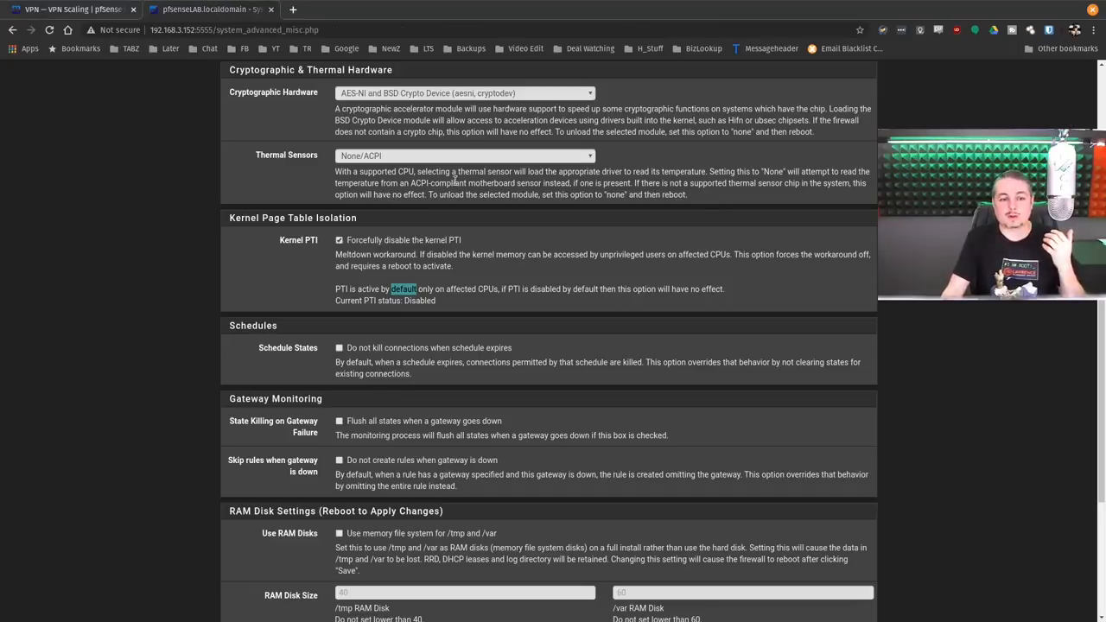
scroll(down, 3)
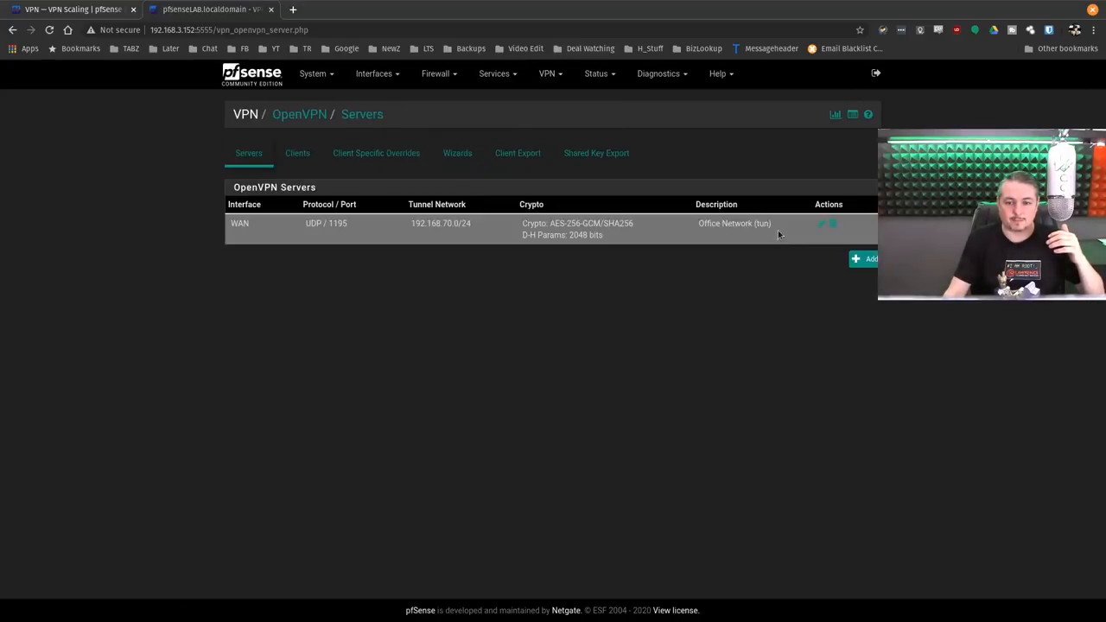
- Verify Office Network has Redirect IPv4 Gateway unchecked and IPv4 local network 192.168.40.0/24
click(822, 224)
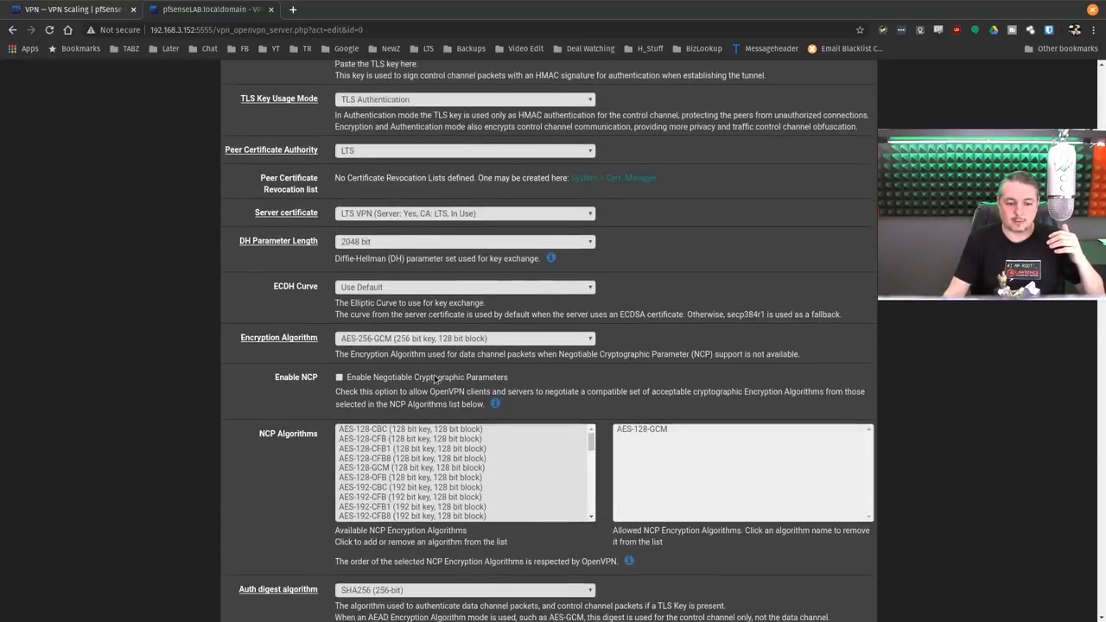
scroll(down, 3)
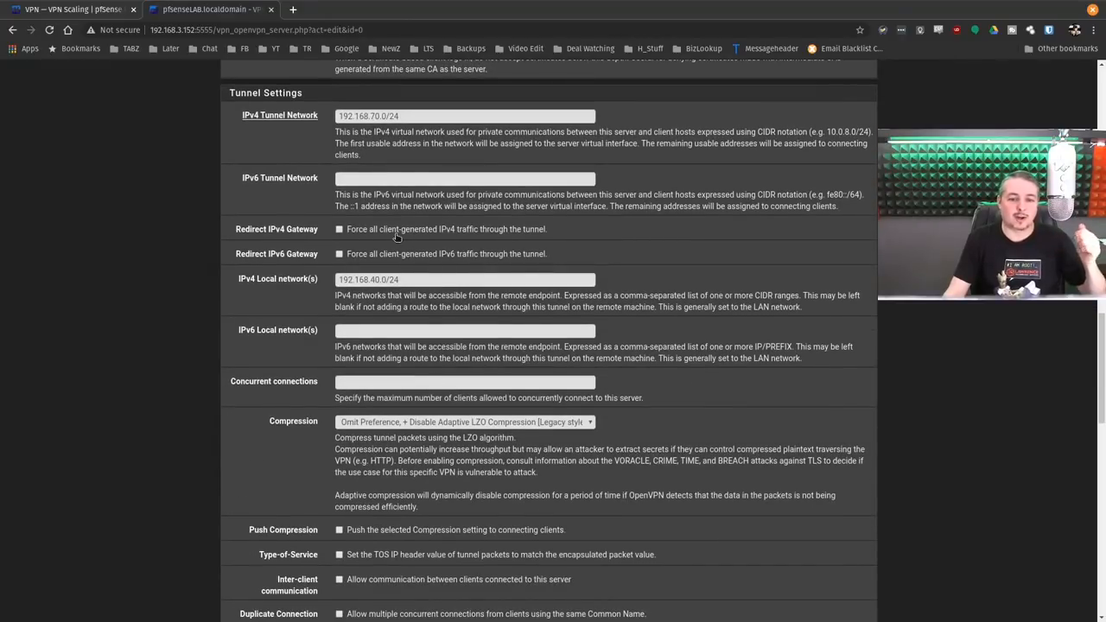
click(339, 229)
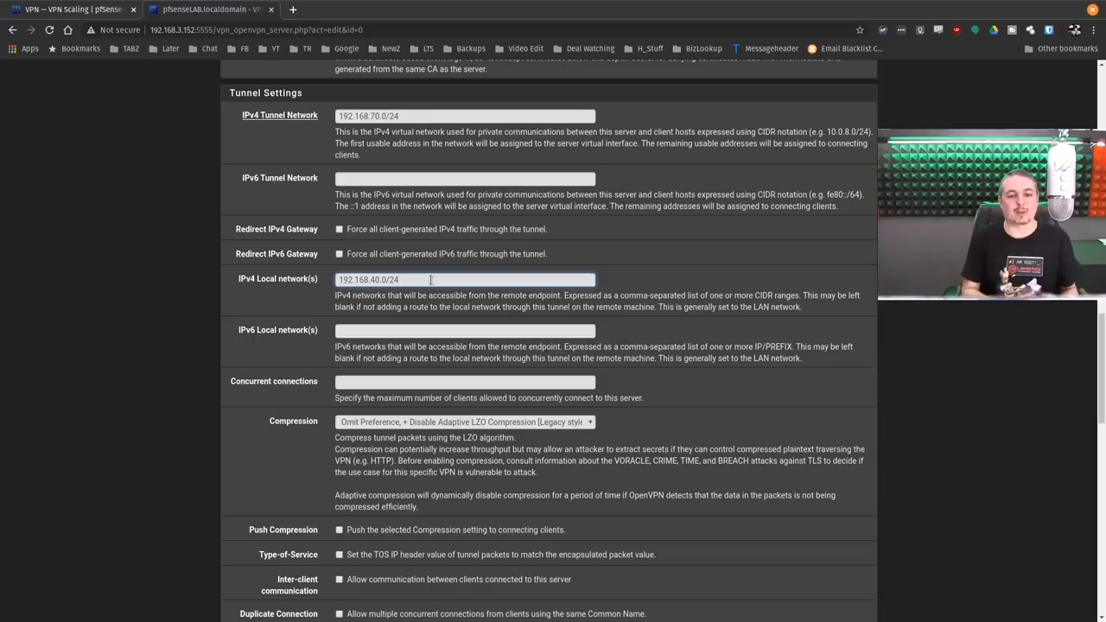
click(465, 279)
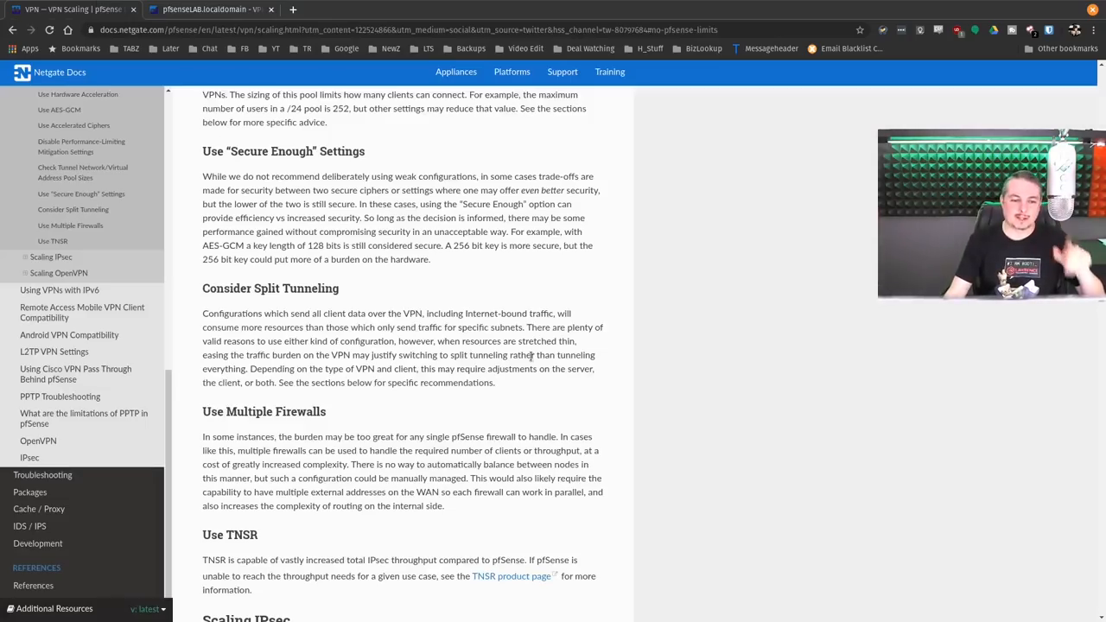
- Scroll past Split Tunneling and Scaling OpenVPN to Topology, UDP Fast I/O and Multiple Servers
scroll(down, 3)
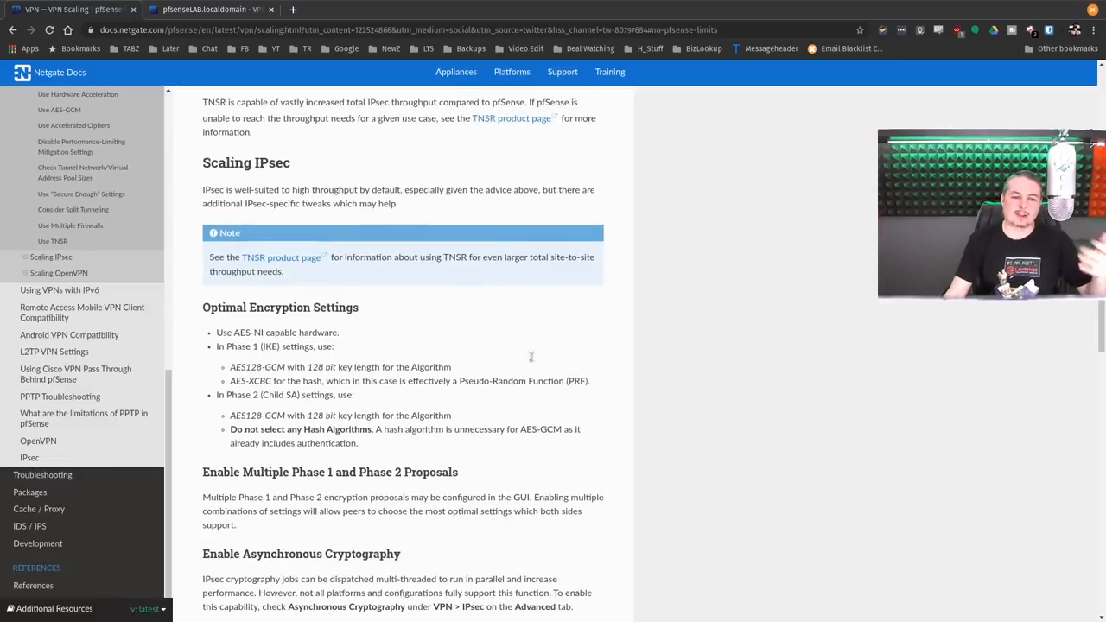
scroll(down, 3)
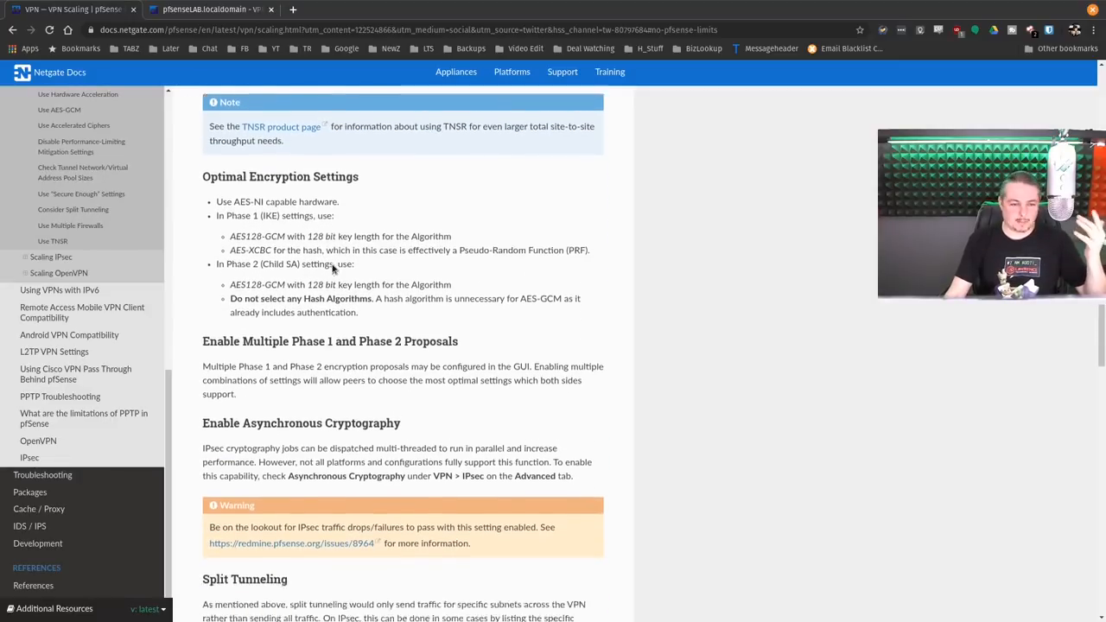
scroll(down, 3)
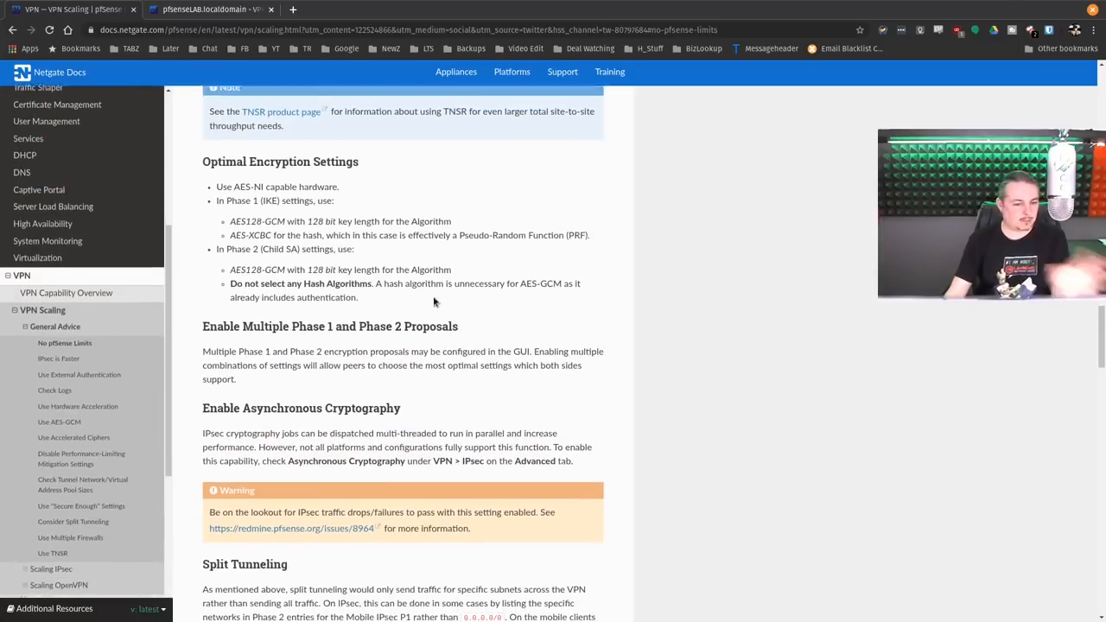
scroll(down, 3)
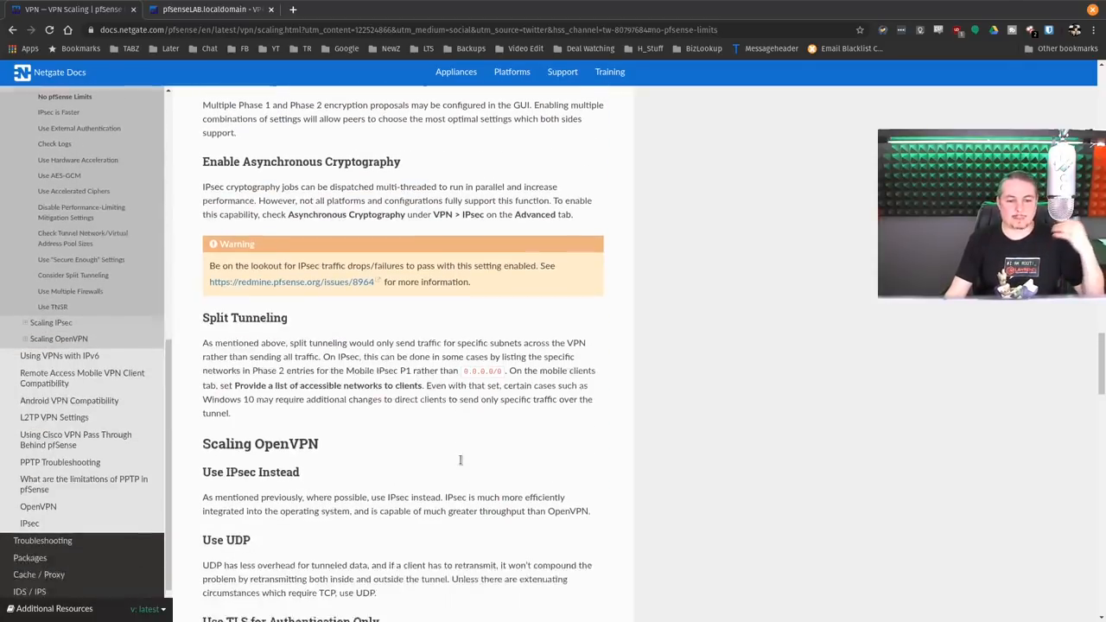
scroll(down, 3)
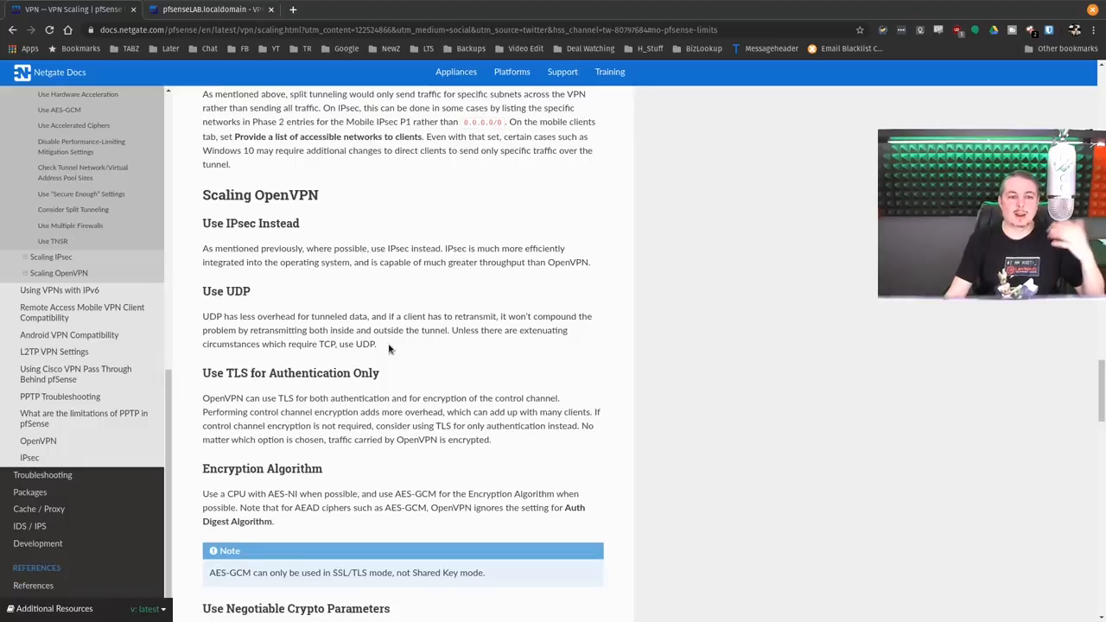
scroll(down, 3)
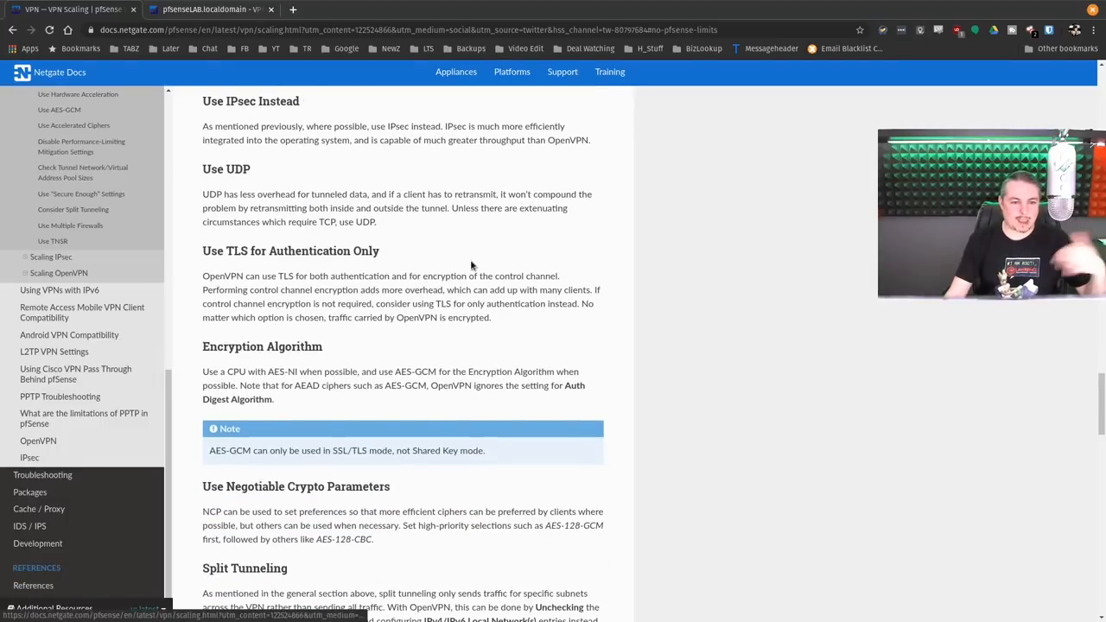
scroll(down, 3)
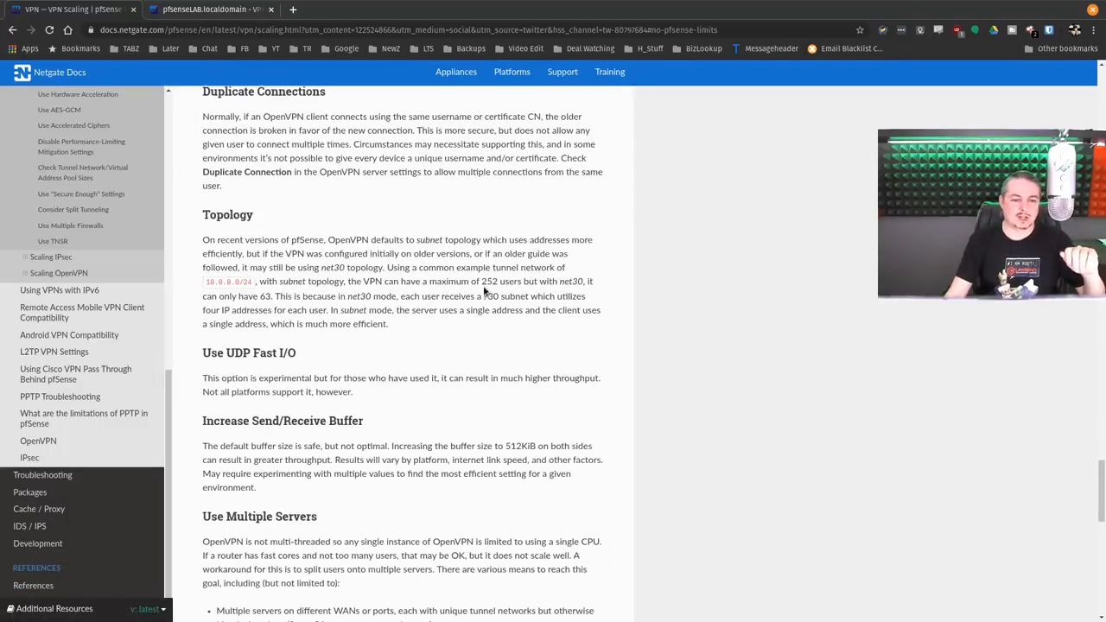
- Review the Office Network client export options, then reopen its AES-256-GCM server settings
click(208, 10)
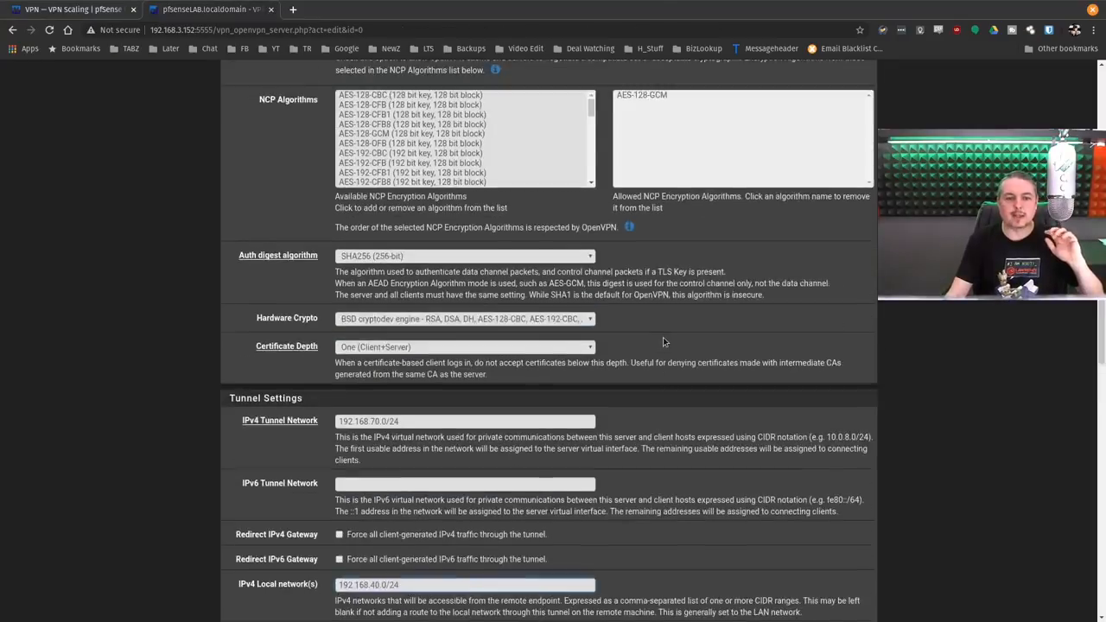
scroll(up, 3)
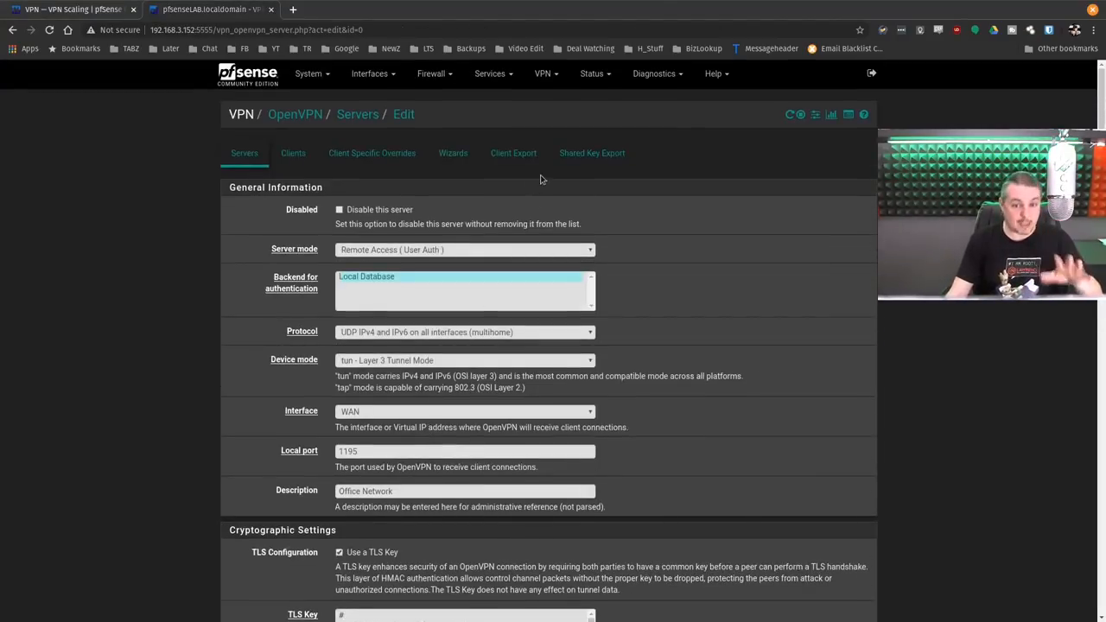
click(514, 153)
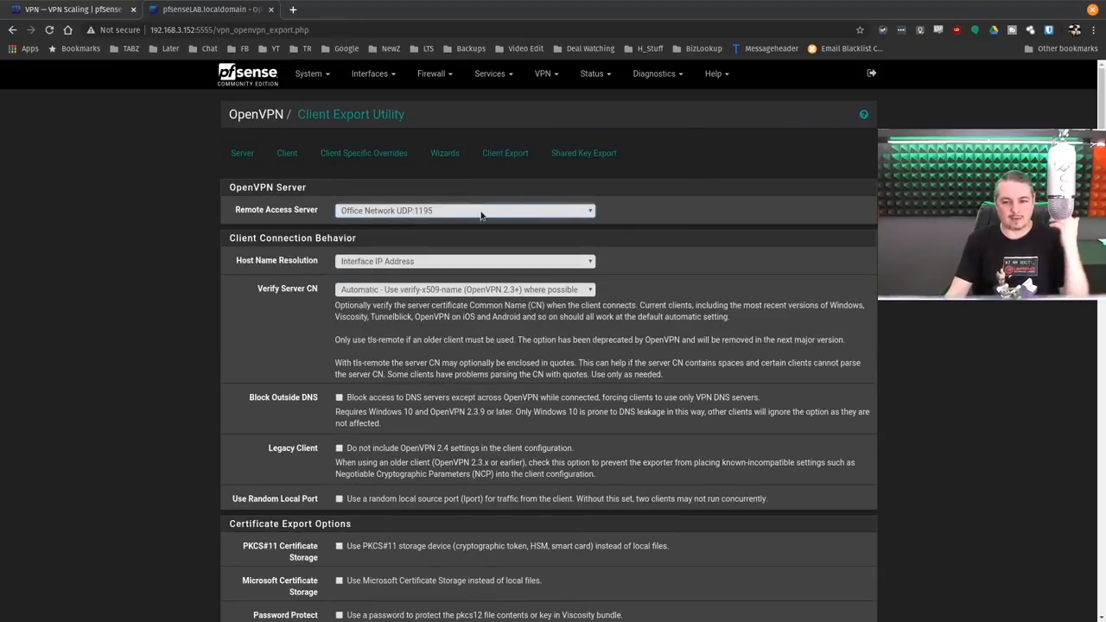
scroll(down, 3)
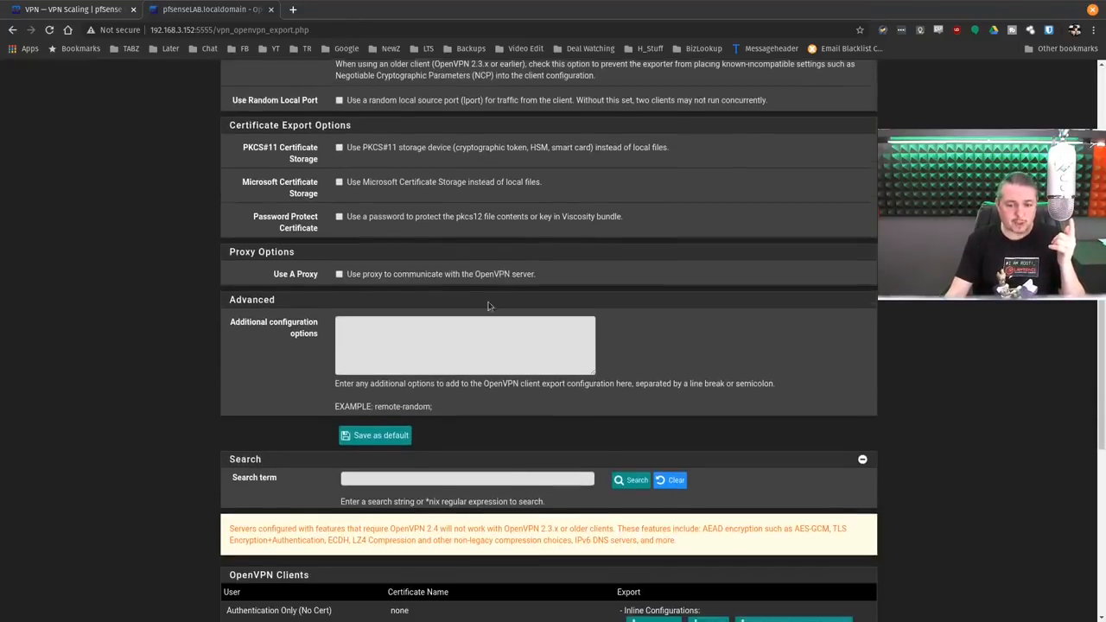
scroll(down, 3)
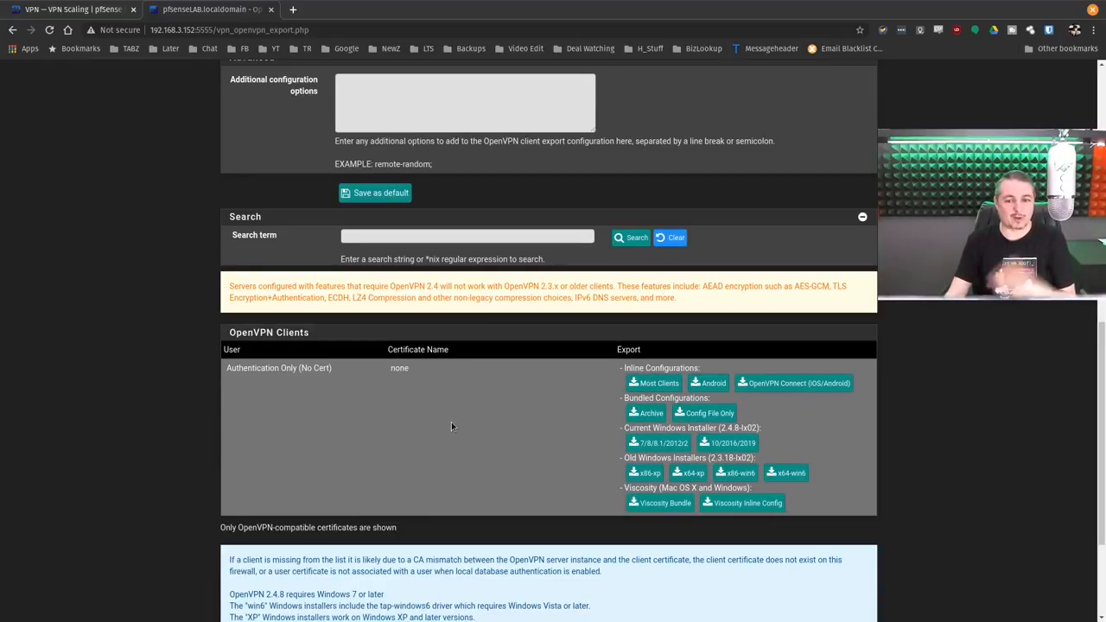
mouse_move(497, 441)
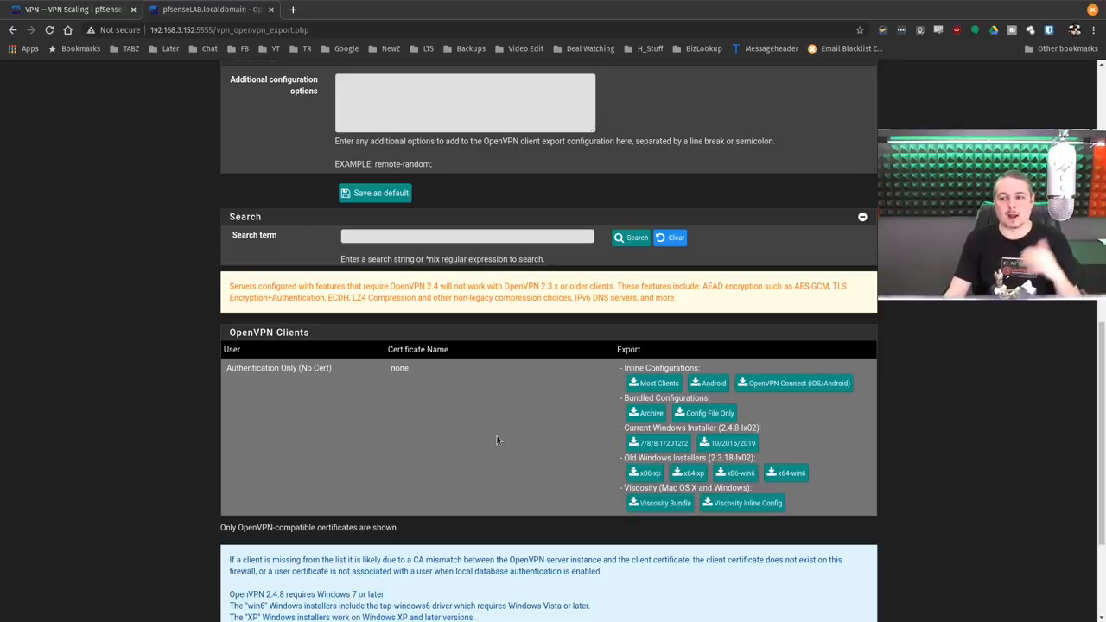
mouse_move(505, 411)
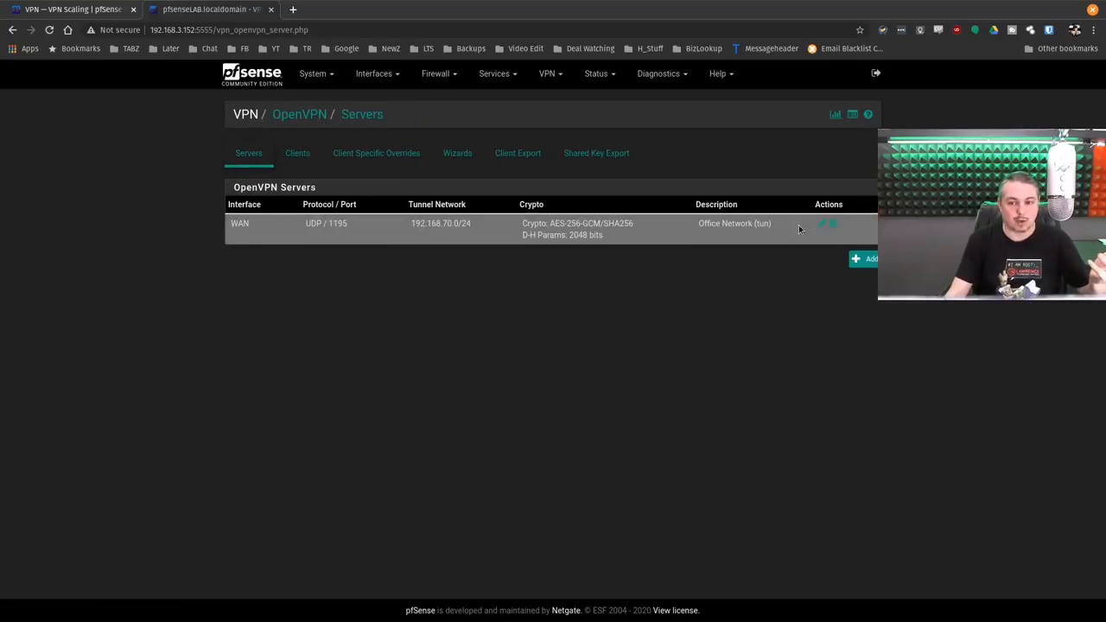
click(823, 224)
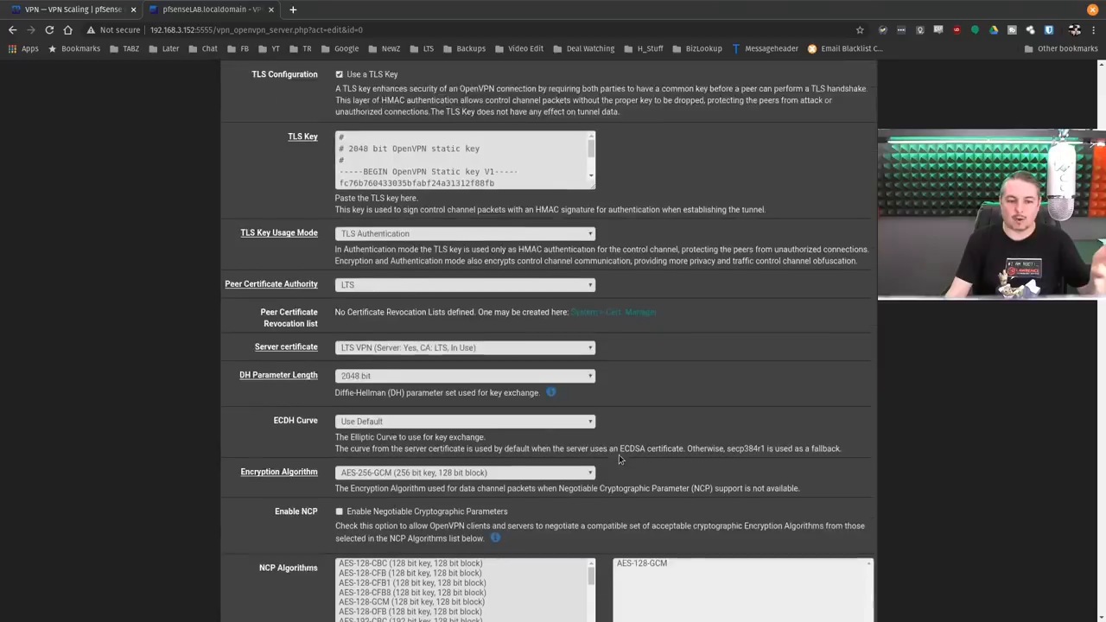
scroll(down, 3)
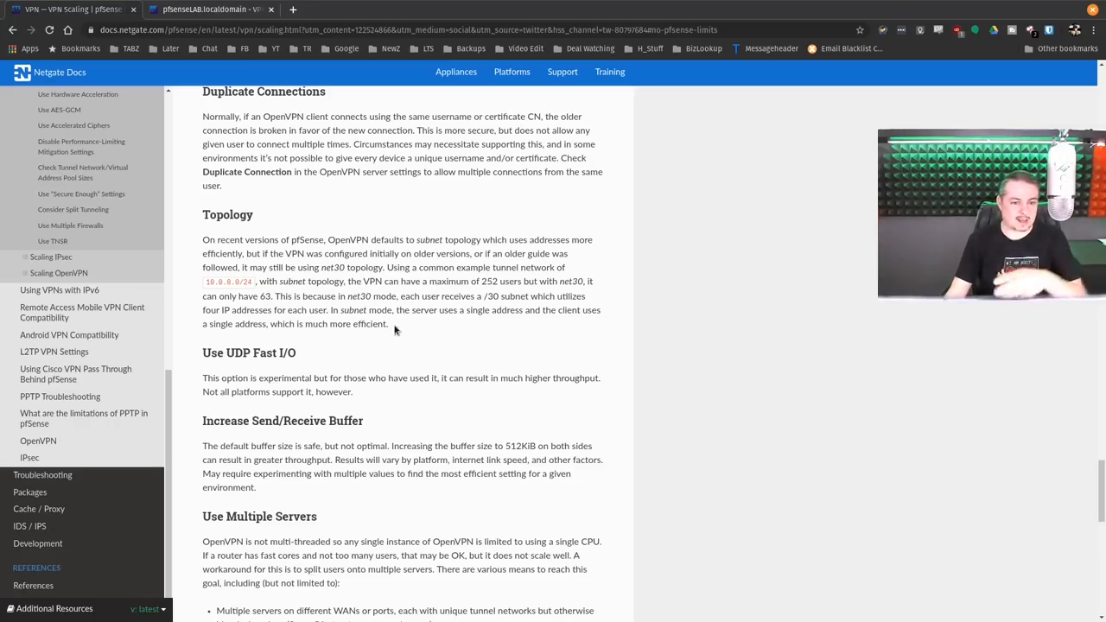
scroll(down, 3)
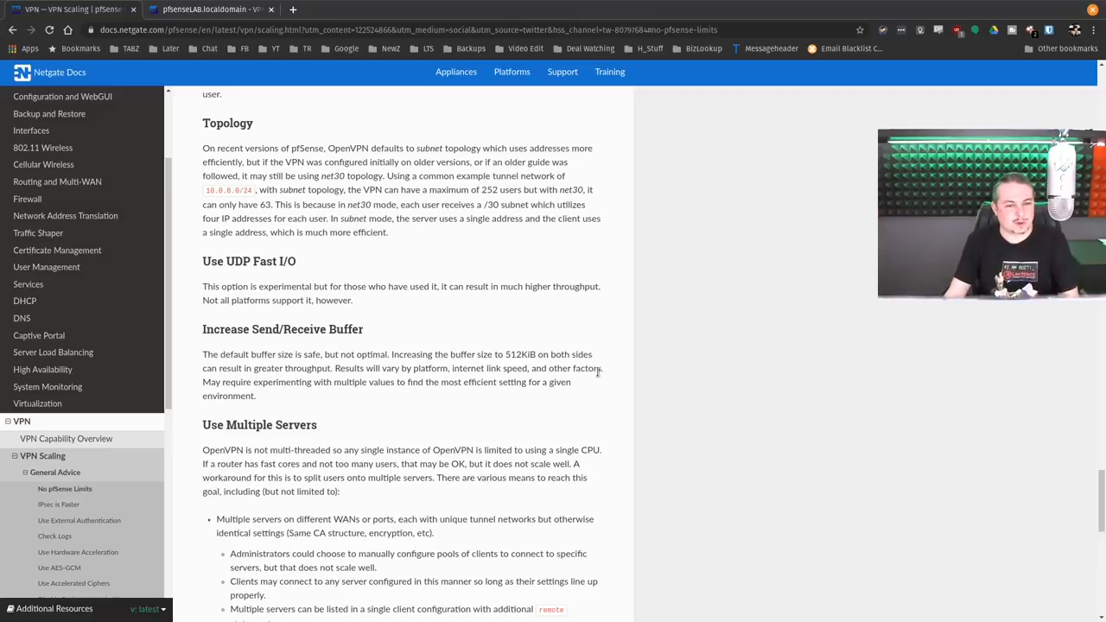
mouse_move(677, 327)
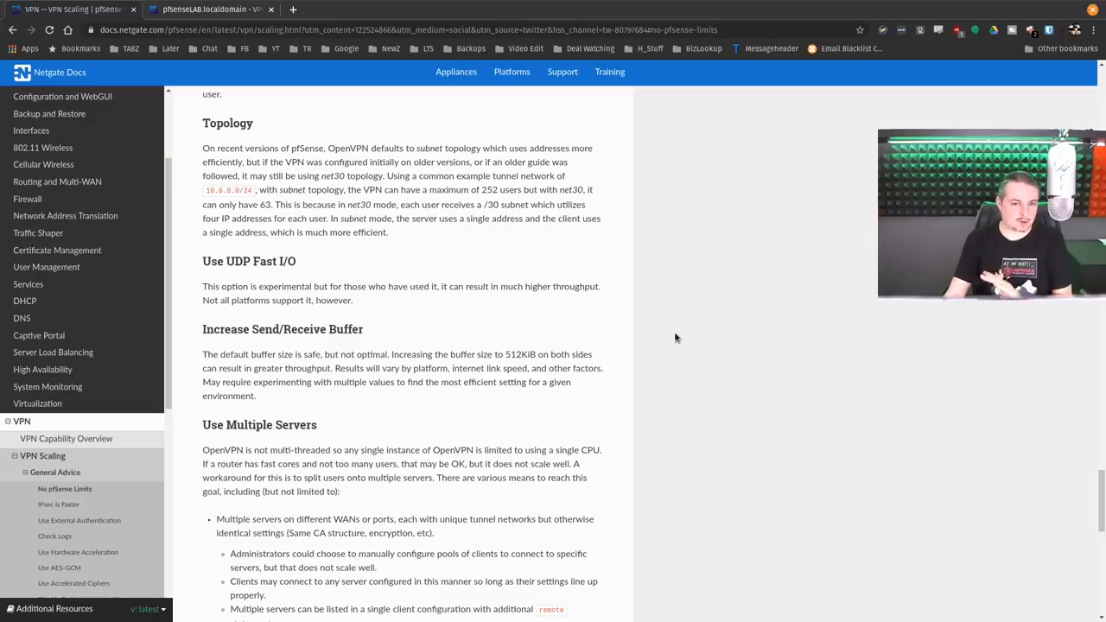
mouse_move(595, 324)
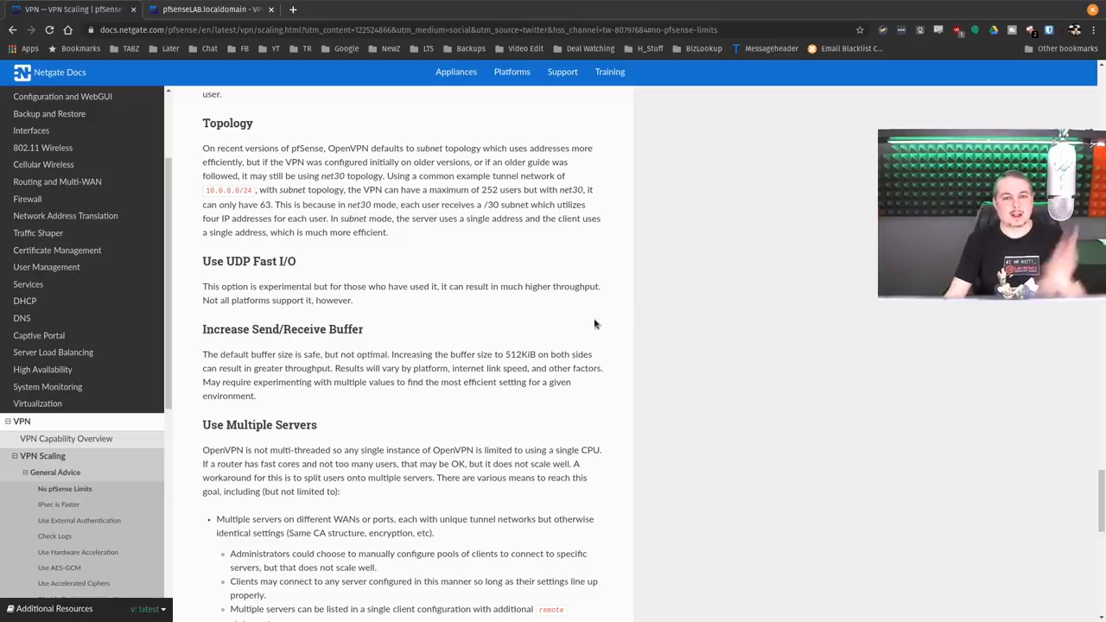
mouse_move(663, 352)
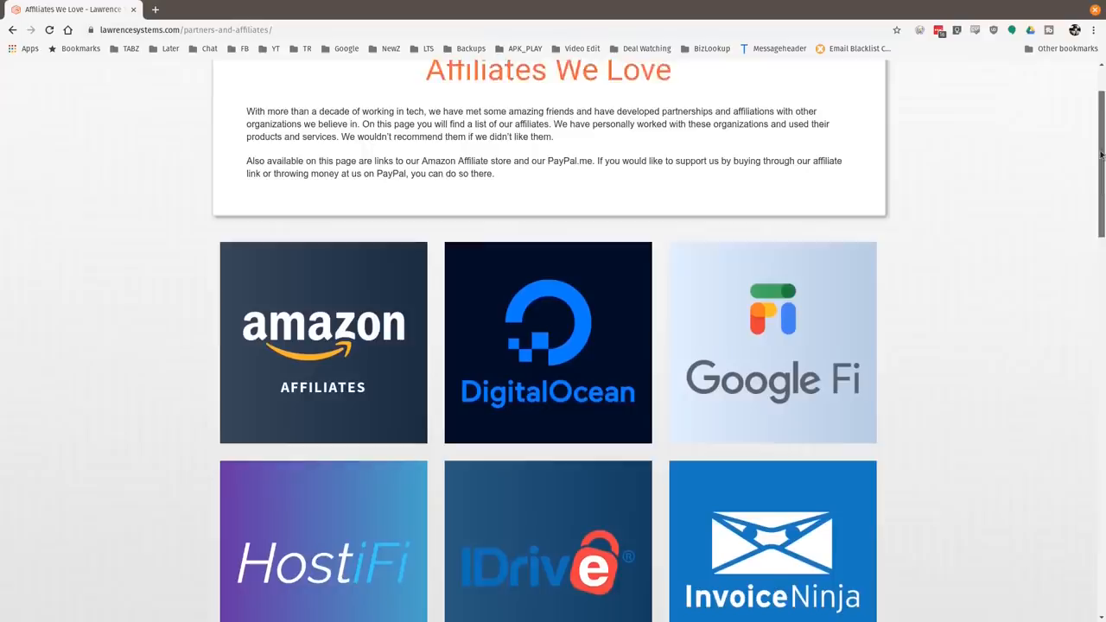
- Scroll Affiliates We Love past Linode, Netgate, Private Internet Access and TubeBuddy
scroll(down, 3)
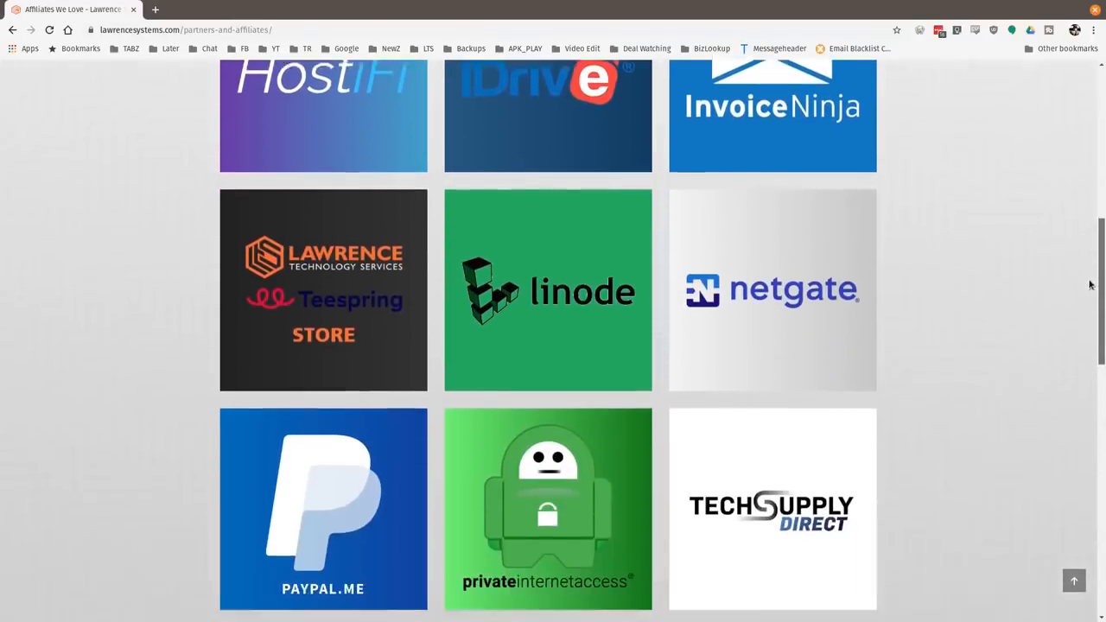
scroll(down, 3)
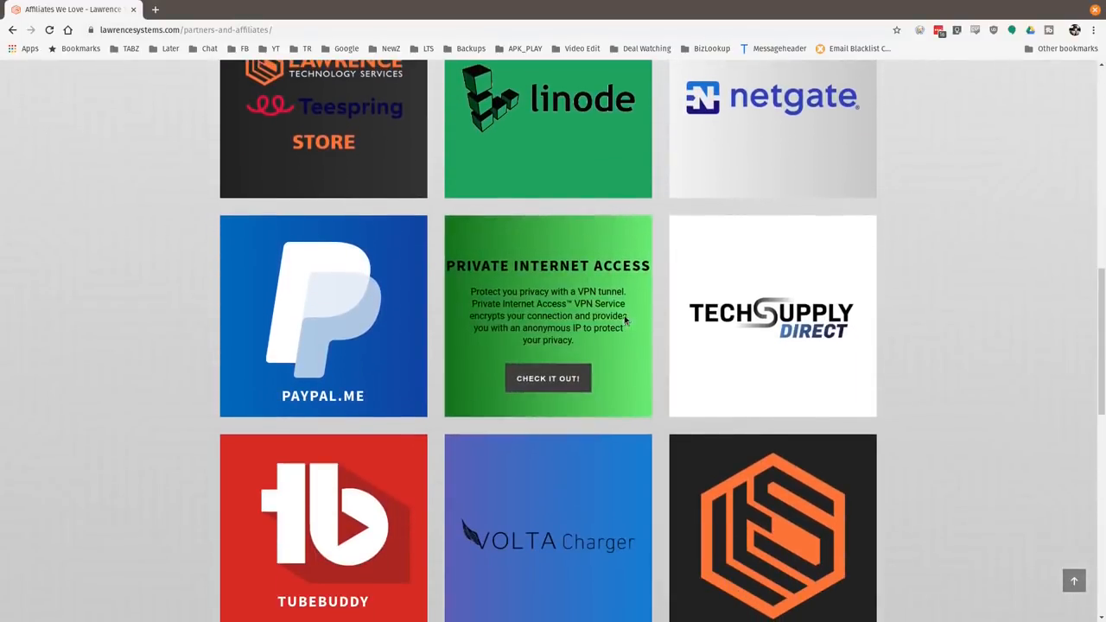